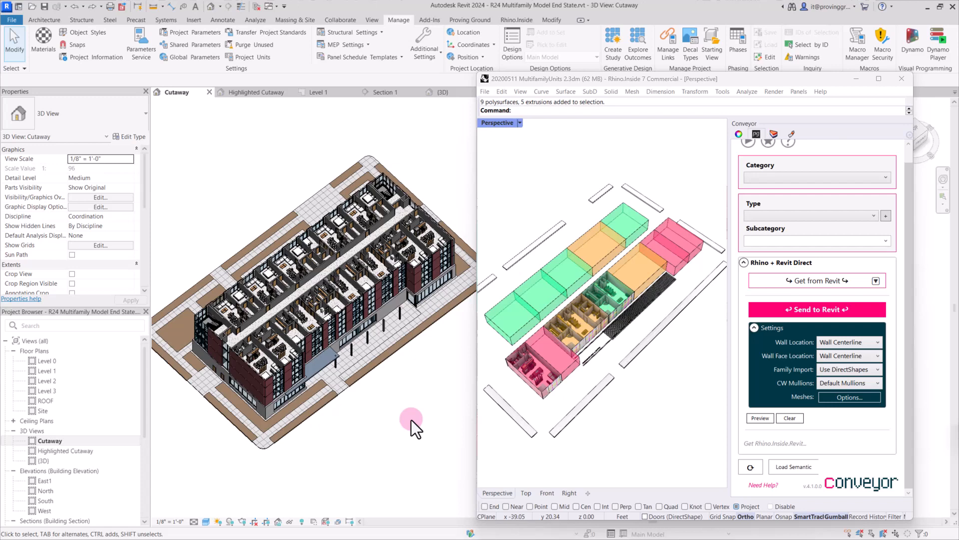
{"action": "mouse_move", "coordinate": [395, 394]}
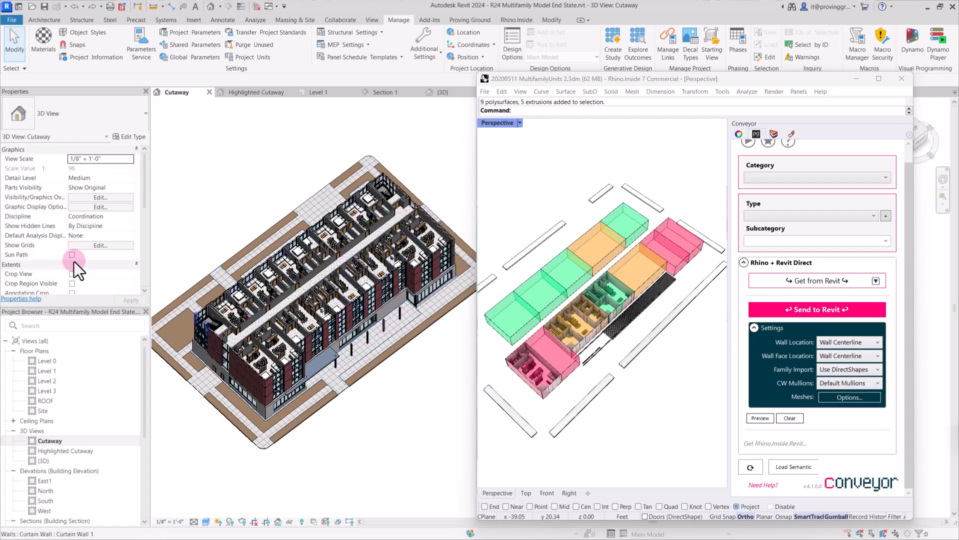
- Turn off Section Box in the Cutaway view's Properties and inspect an exterior wall of the full building
{"action": "scroll", "scroll_direction": "down", "scroll_amount": 3}
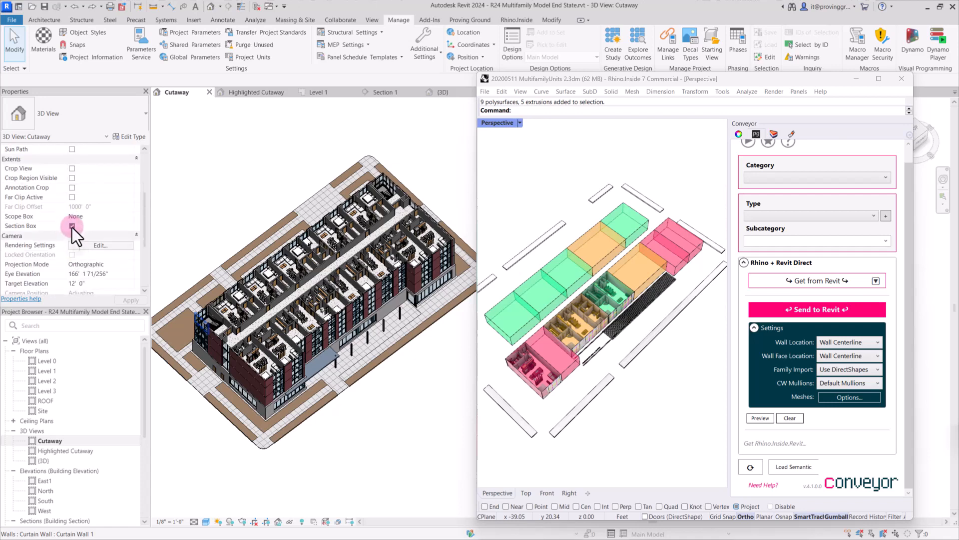
{"action": "left_click", "coordinate": [72, 225]}
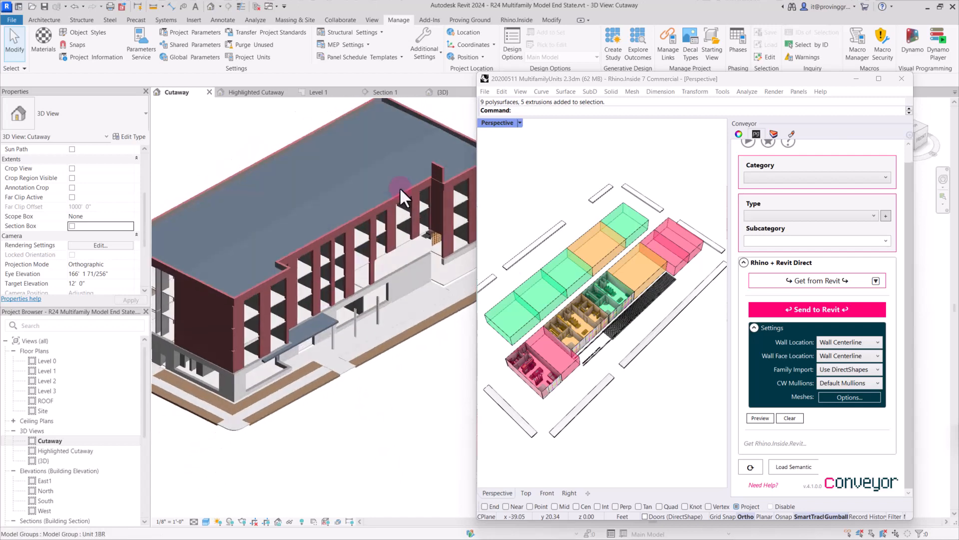
{"action": "left_click", "coordinate": [436, 175]}
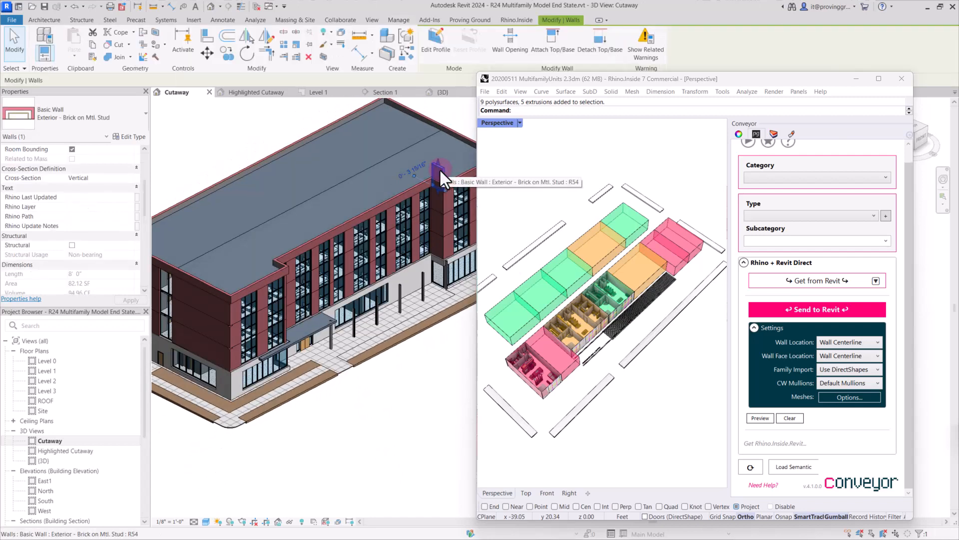
{"action": "left_click", "coordinate": [350, 386]}
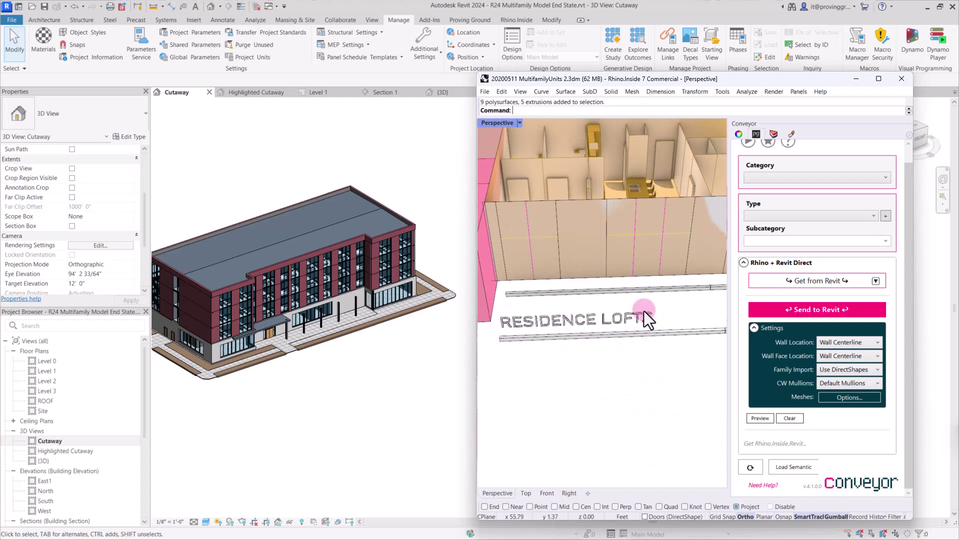
{"action": "mouse_move", "coordinate": [544, 306]}
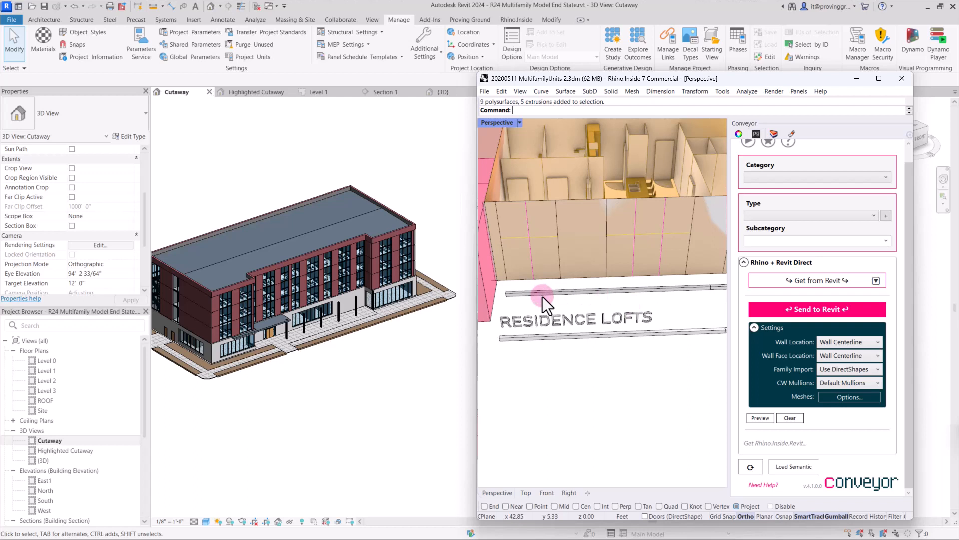
{"action": "mouse_move", "coordinate": [475, 340]}
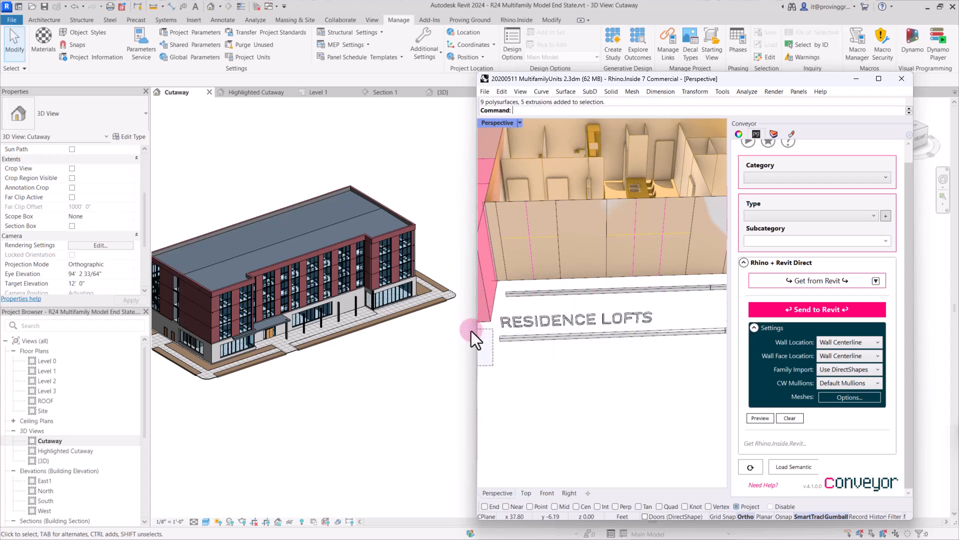
{"action": "mouse_move", "coordinate": [496, 352]}
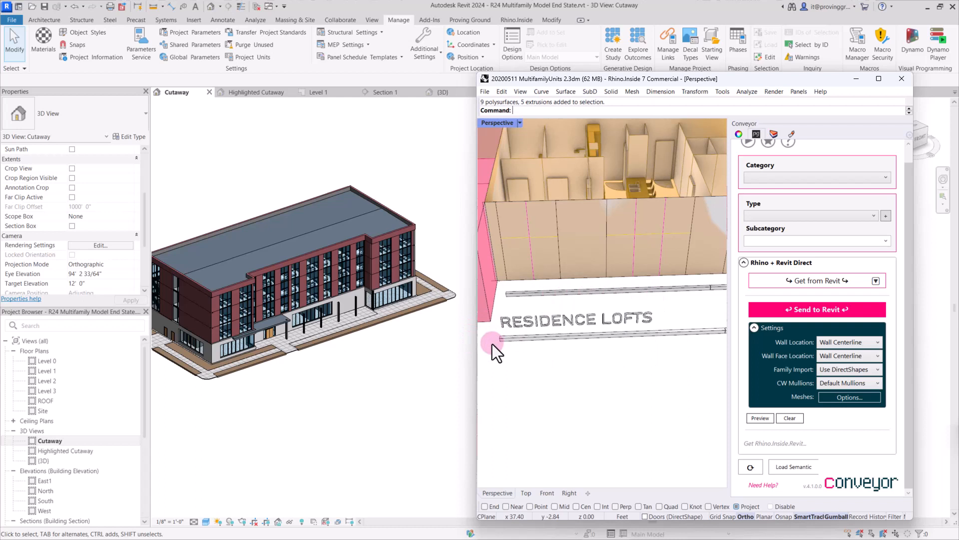
{"action": "mouse_move", "coordinate": [510, 347]}
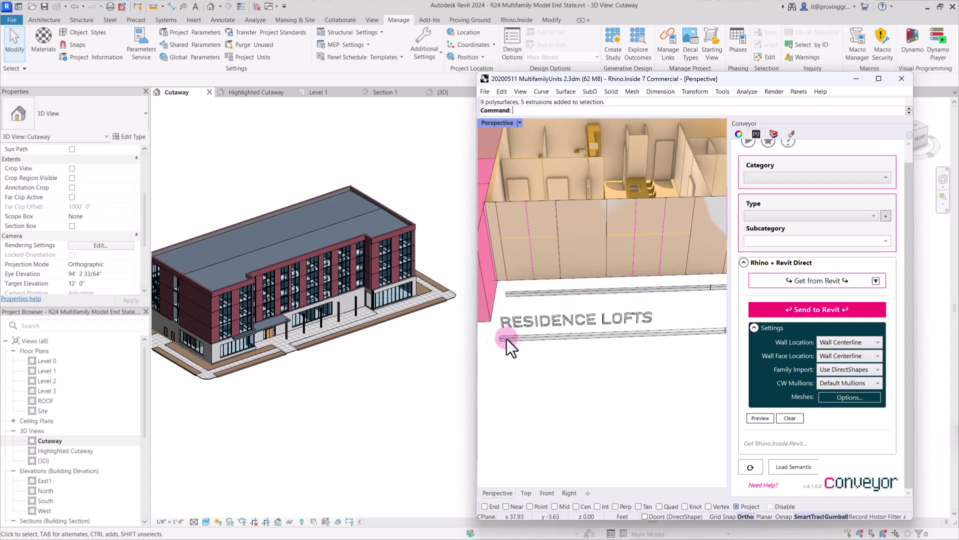
{"action": "mouse_move", "coordinate": [545, 376]}
{"action": "type", "text": "Text"}
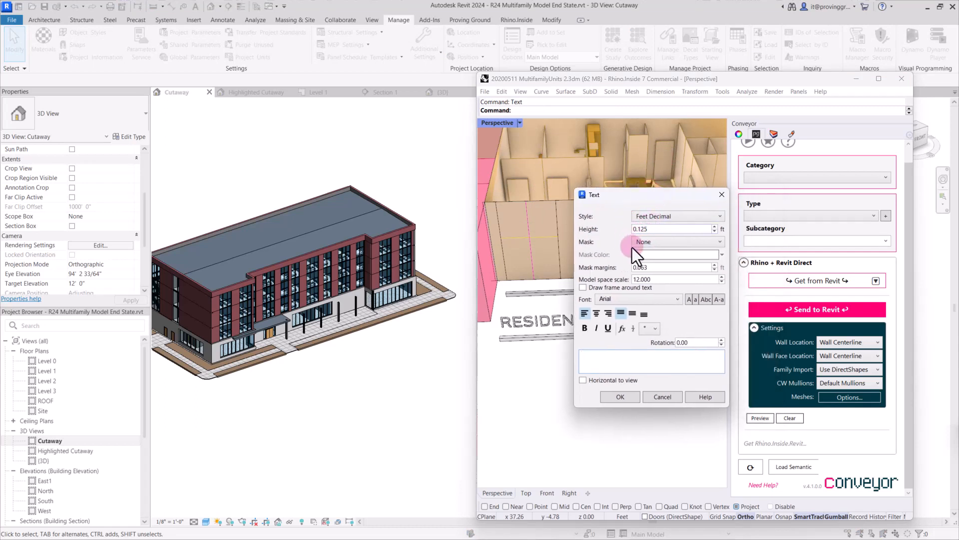
- Cancel the Text dialog so no new text is created over the RESIDENCE LOFTS lettering
{"action": "left_click", "coordinate": [678, 298]}
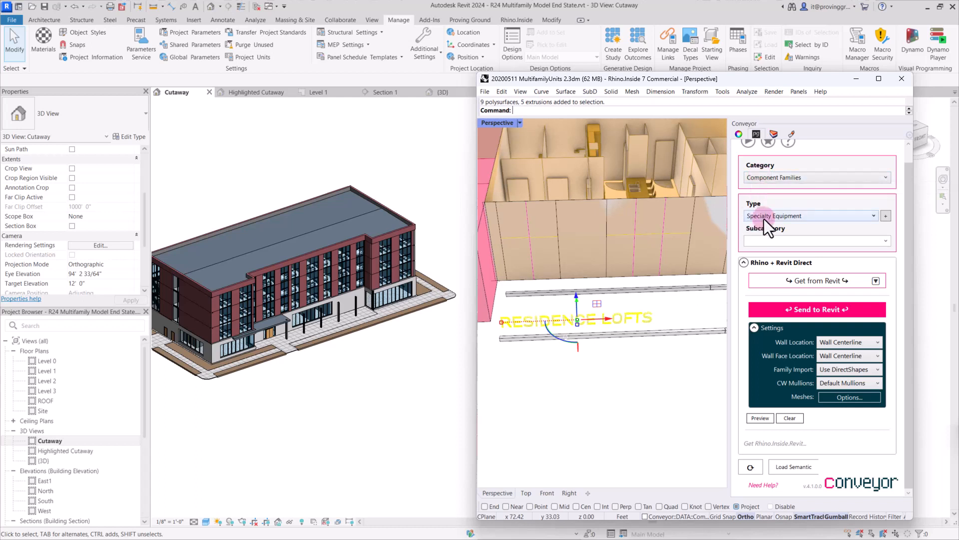
{"action": "mouse_move", "coordinate": [850, 369]}
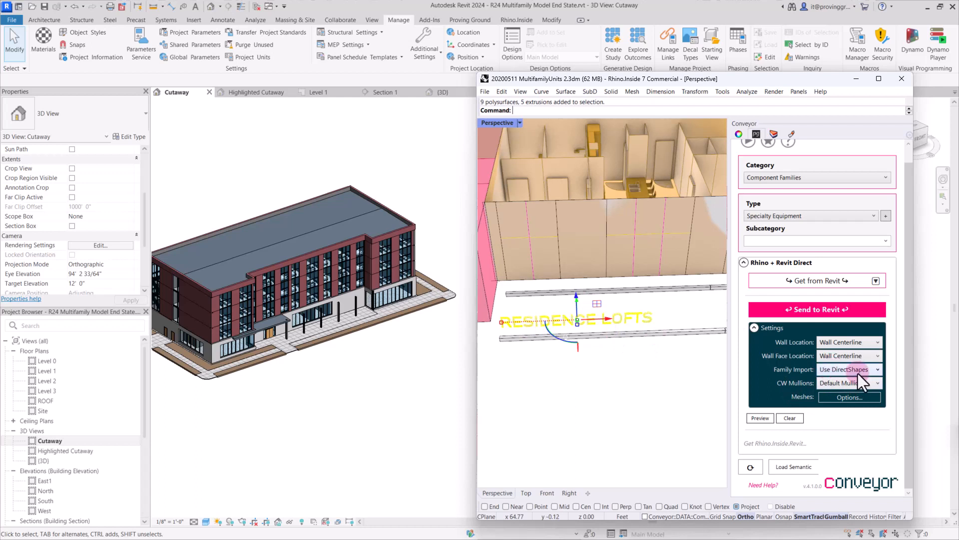
{"action": "mouse_move", "coordinate": [851, 369]}
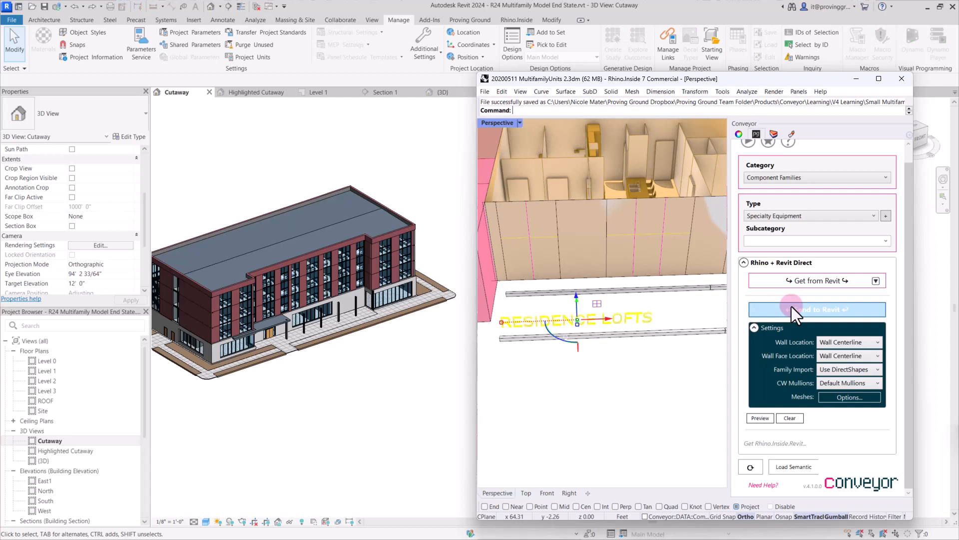
- Send the RESIDENCE LOFTS lettering to Revit with Conveyor and zoom to the entrance canopy to check it
{"action": "left_click", "coordinate": [816, 309]}
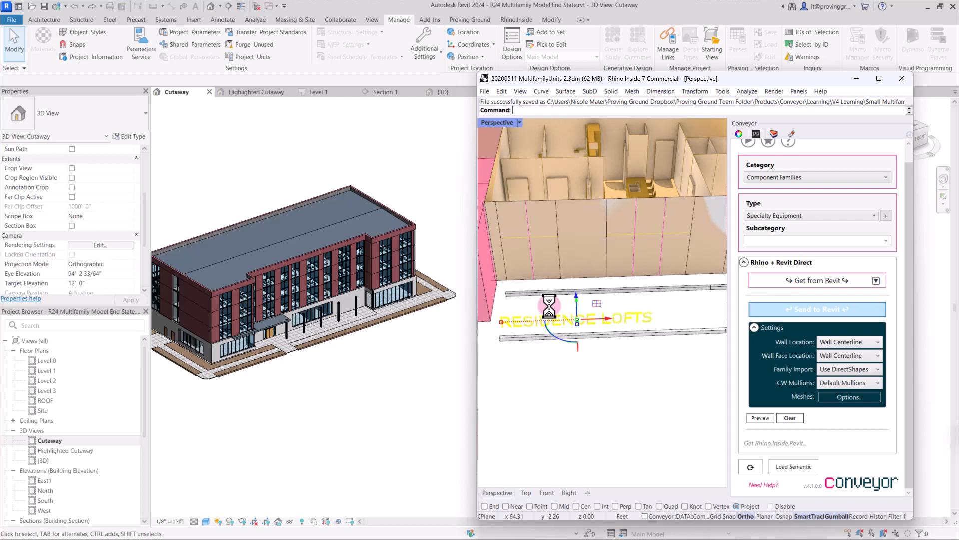
{"action": "left_click", "coordinate": [815, 309]}
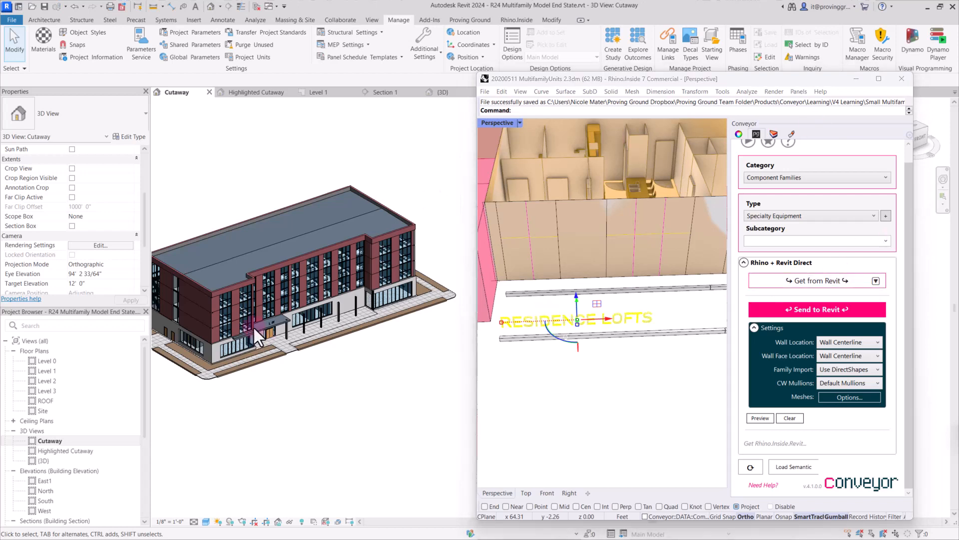
{"action": "scroll", "scroll_direction": "up", "scroll_amount": 3}
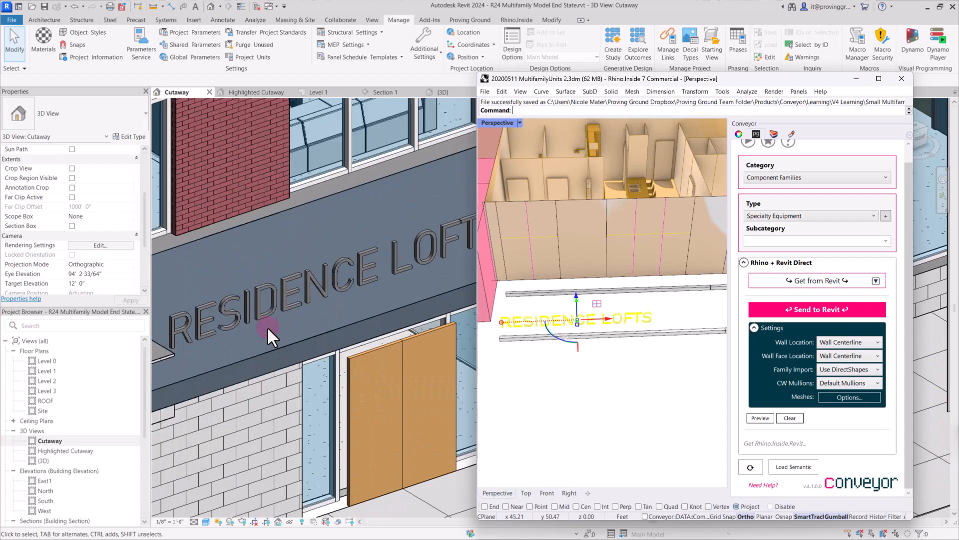
{"action": "mouse_move", "coordinate": [208, 346]}
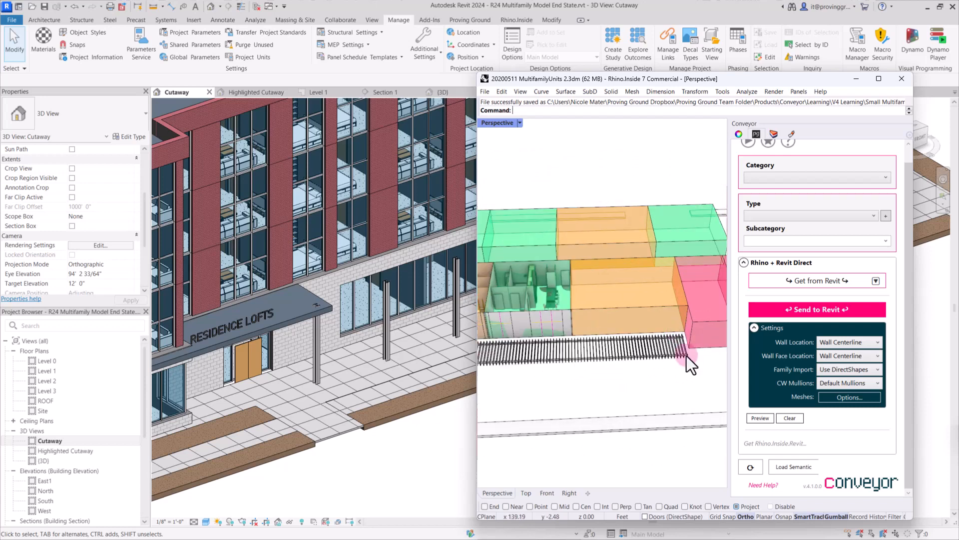
{"action": "mouse_move", "coordinate": [667, 353]}
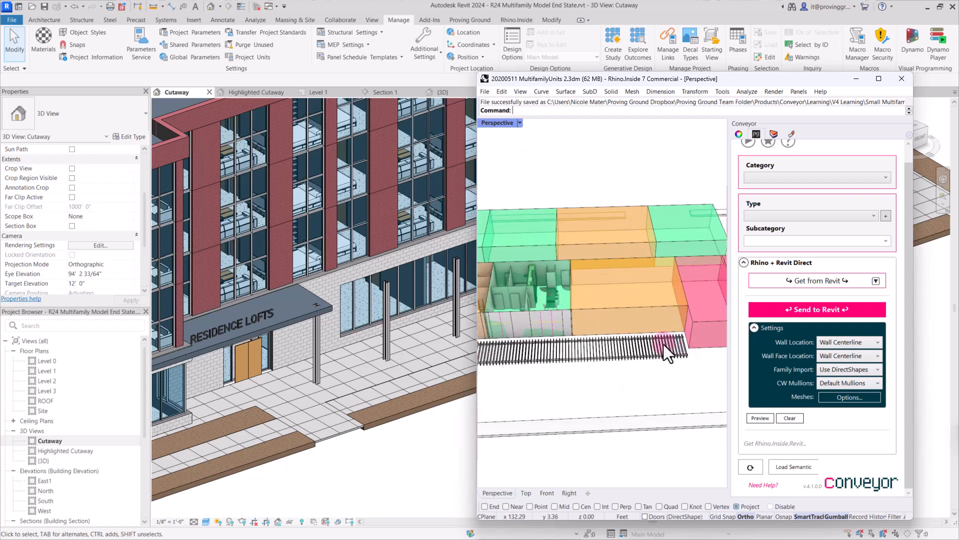
{"action": "mouse_move", "coordinate": [667, 358]}
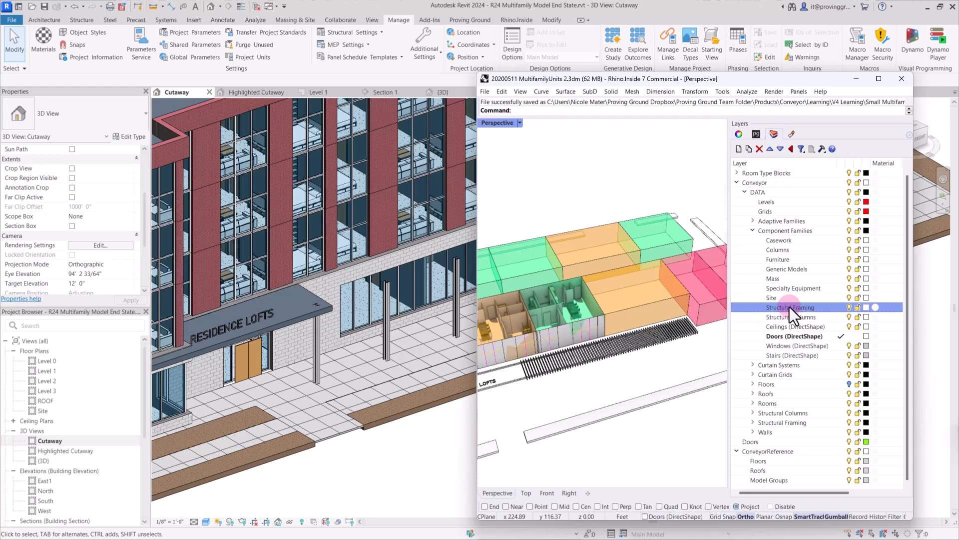
- Select all 85 objects on the Structural Framing layer and return to the Conveyor export settings
{"action": "right_click", "coordinate": [792, 307]}
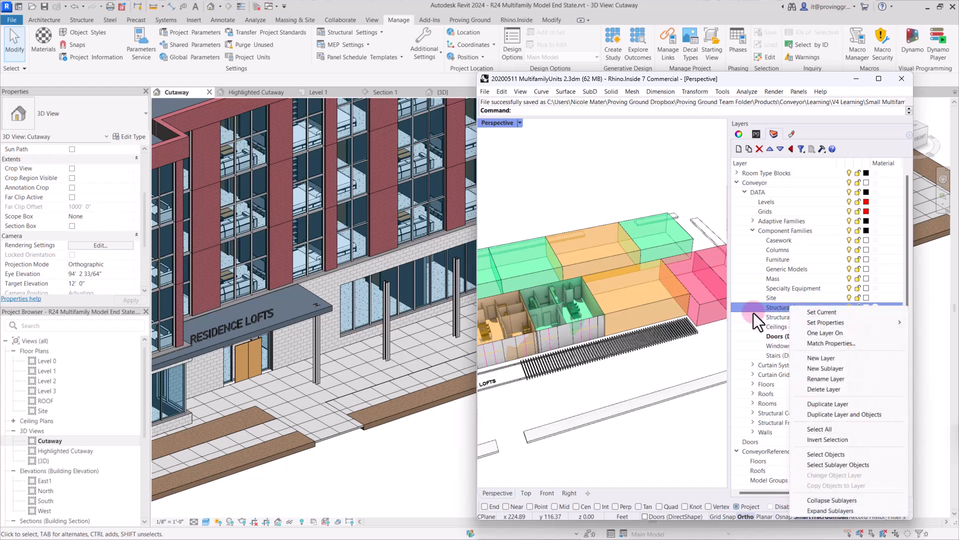
{"action": "mouse_move", "coordinate": [818, 465]}
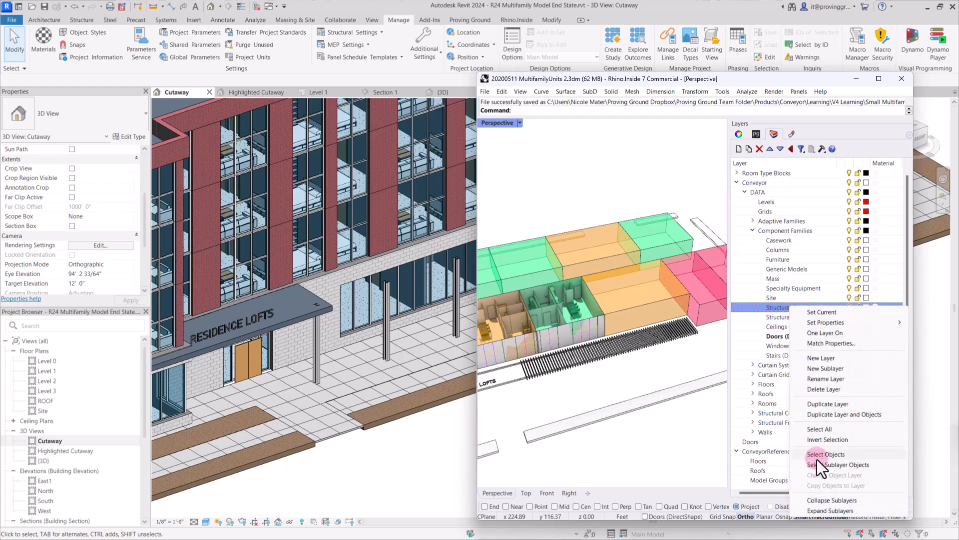
{"action": "left_click", "coordinate": [826, 454]}
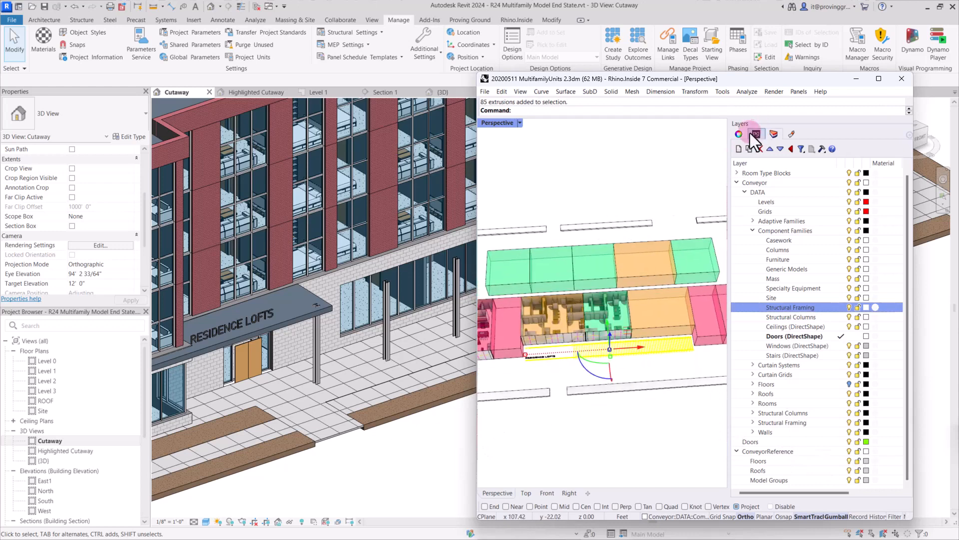
{"action": "left_click", "coordinate": [756, 134]}
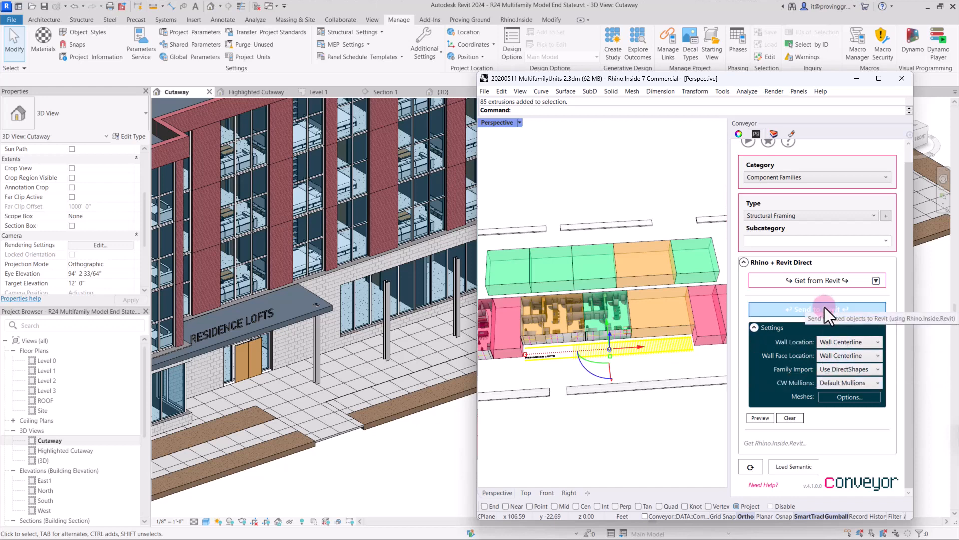
{"action": "mouse_move", "coordinate": [846, 382]}
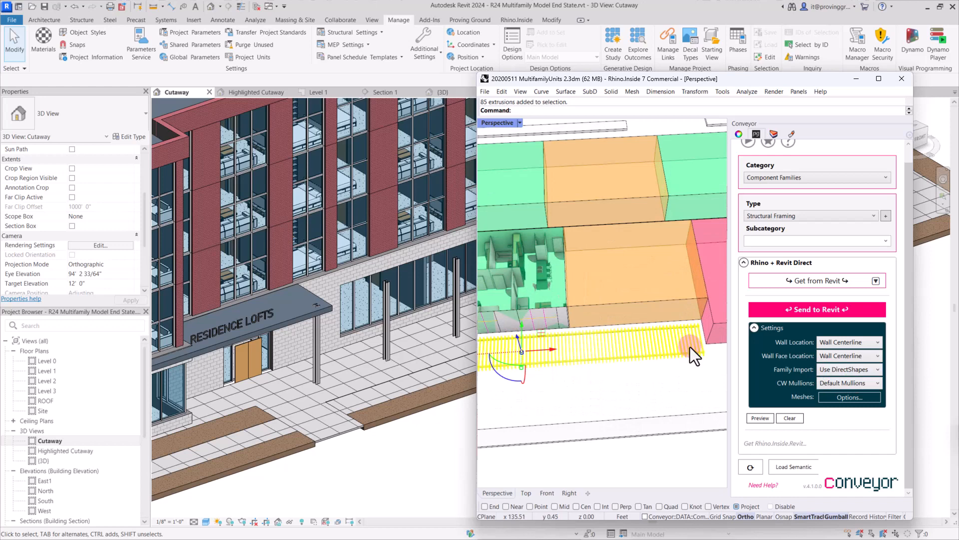
{"action": "mouse_move", "coordinate": [701, 348]}
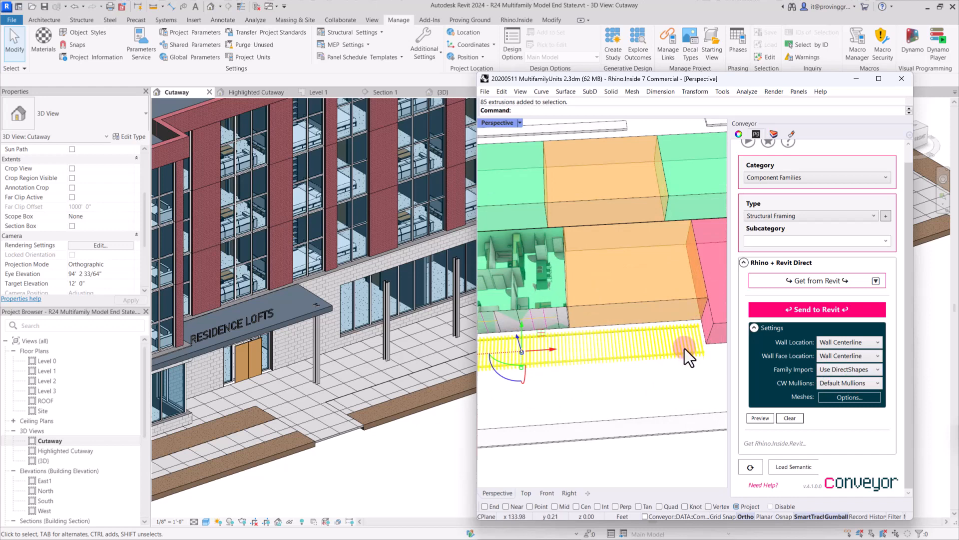
{"action": "mouse_move", "coordinate": [483, 107]}
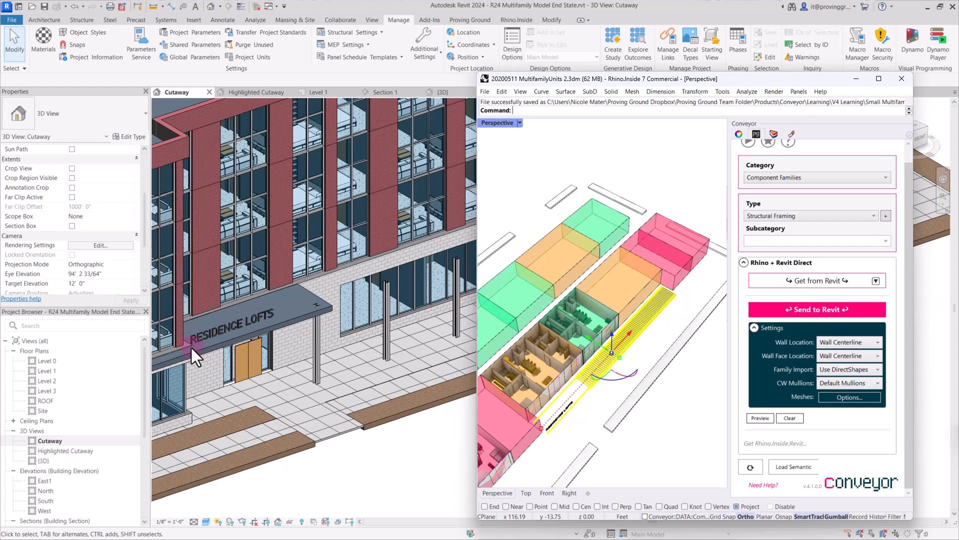
{"action": "left_click", "coordinate": [817, 308]}
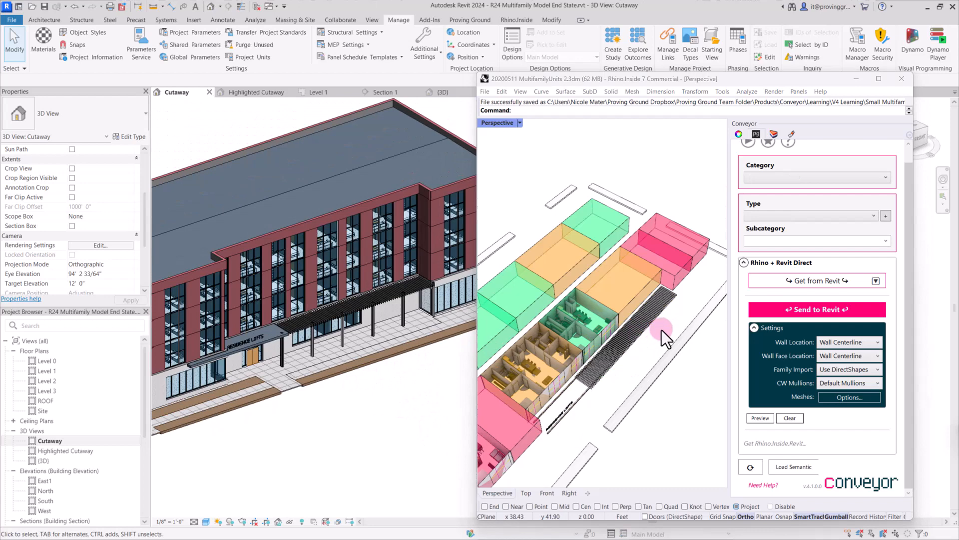
{"action": "mouse_move", "coordinate": [630, 343]}
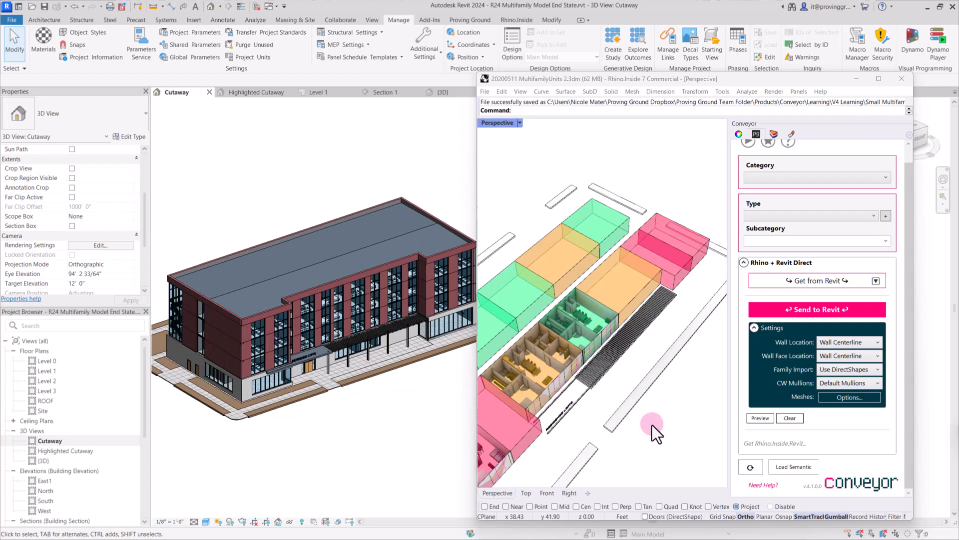
{"action": "mouse_move", "coordinate": [395, 373]}
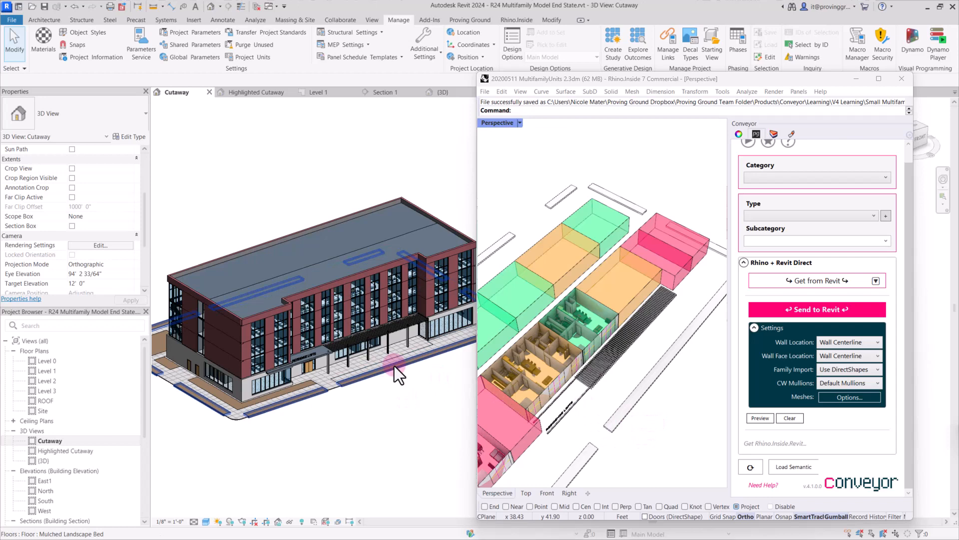
{"action": "mouse_move", "coordinate": [398, 374]}
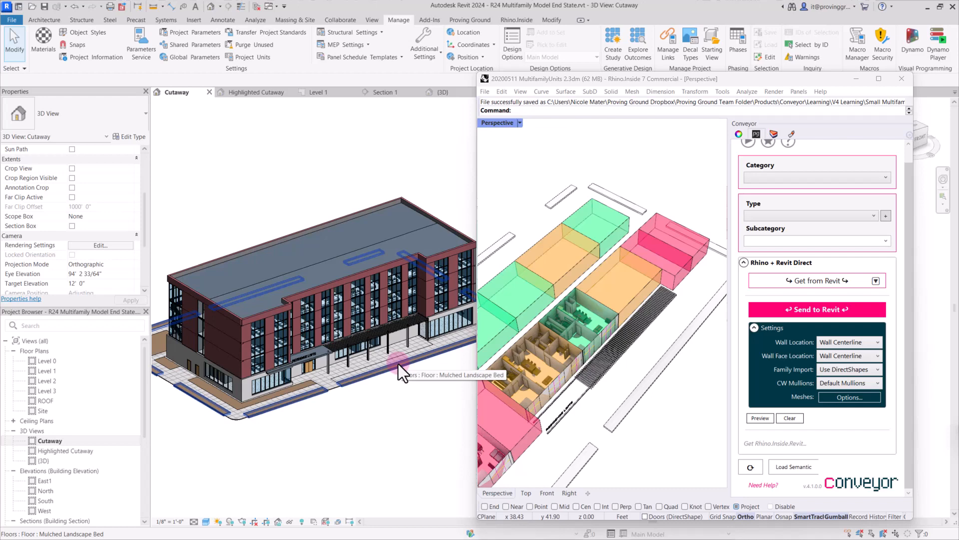
{"action": "mouse_move", "coordinate": [402, 373]}
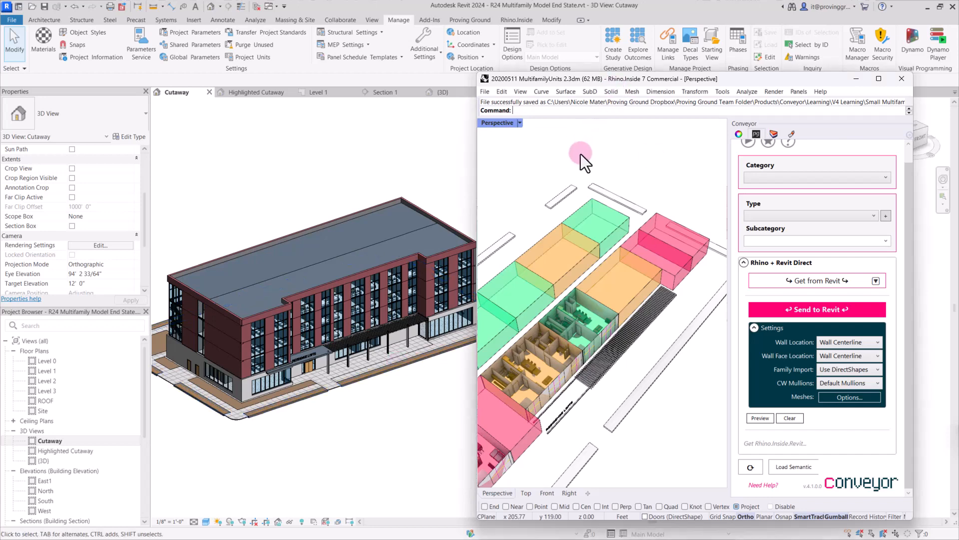
{"action": "type", "text": "Grasshopper"}
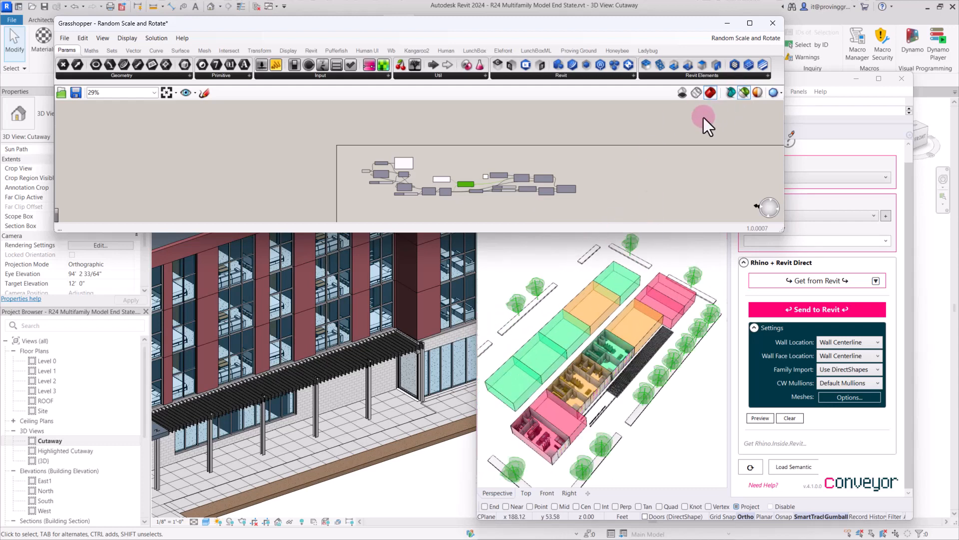
- Select the mulched landscape bed floor along the sidewalk in Revit
{"action": "scroll", "scroll_direction": "up", "scroll_amount": 3}
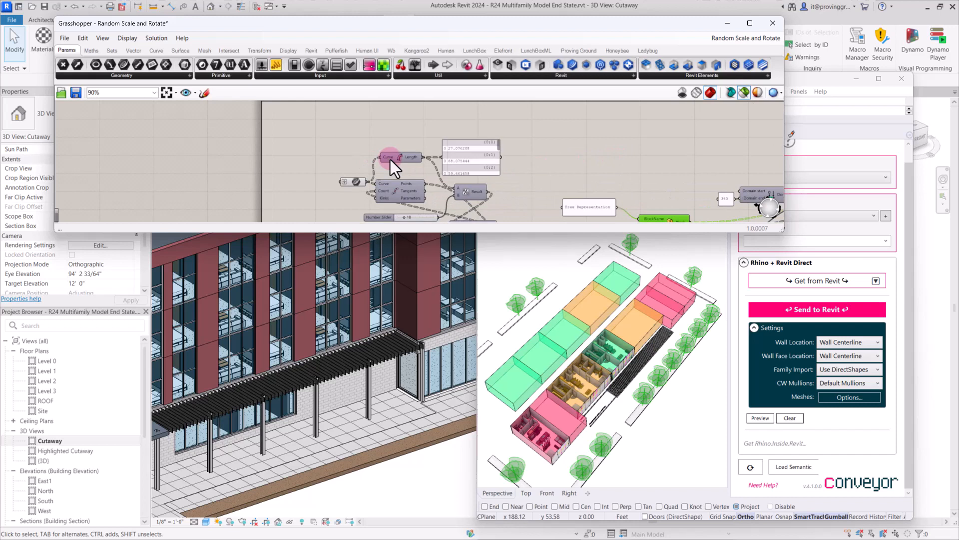
{"action": "scroll", "scroll_direction": "up", "scroll_amount": 3}
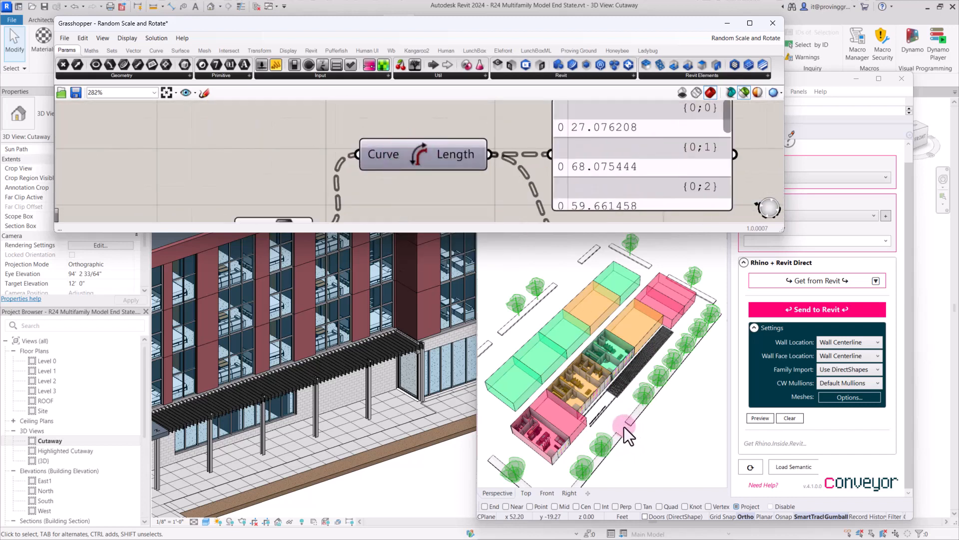
{"action": "mouse_move", "coordinate": [374, 466]}
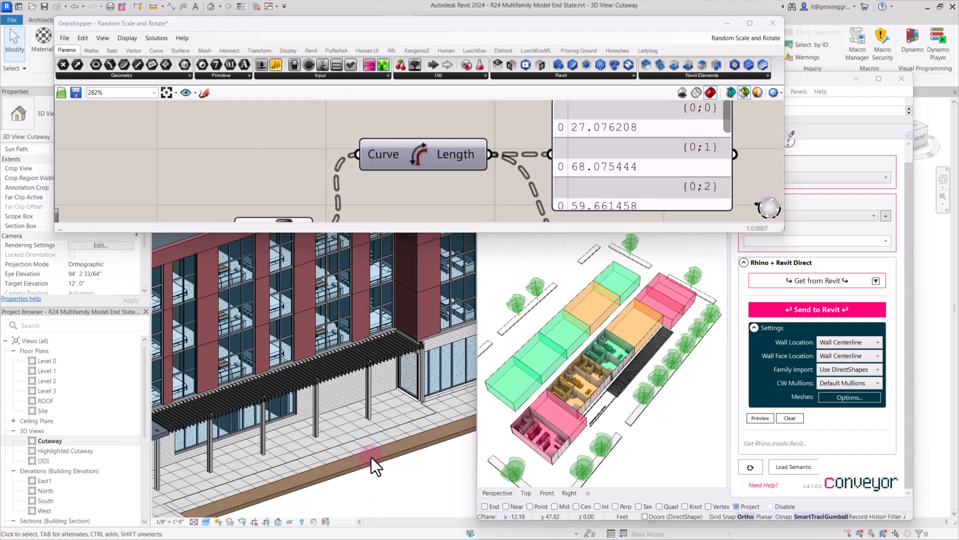
{"action": "left_click", "coordinate": [355, 462]}
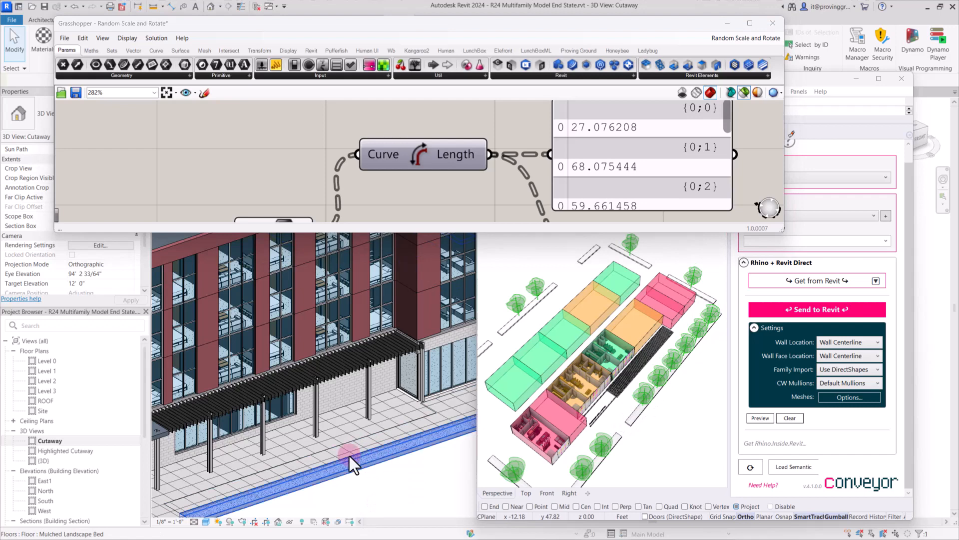
{"action": "left_click", "coordinate": [351, 456]}
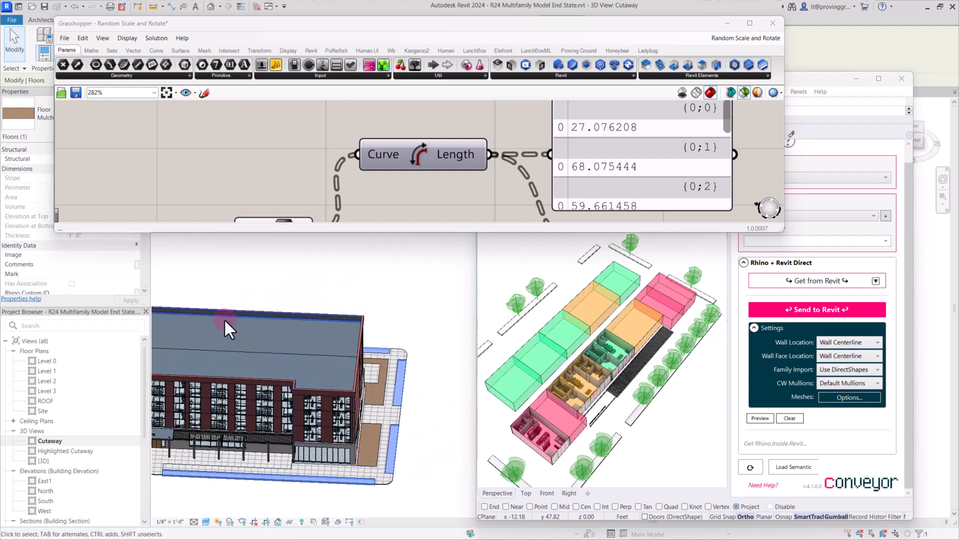
- Zoom around the Curve Length, Divide Curve, List Item and Block components of the definition
{"action": "scroll", "scroll_direction": "down", "scroll_amount": 3}
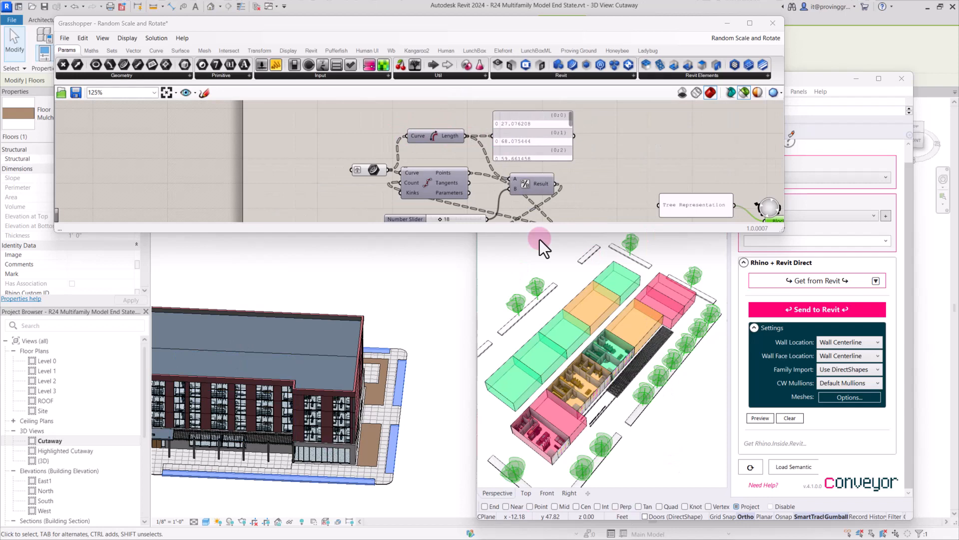
{"action": "scroll", "scroll_direction": "down", "scroll_amount": 3}
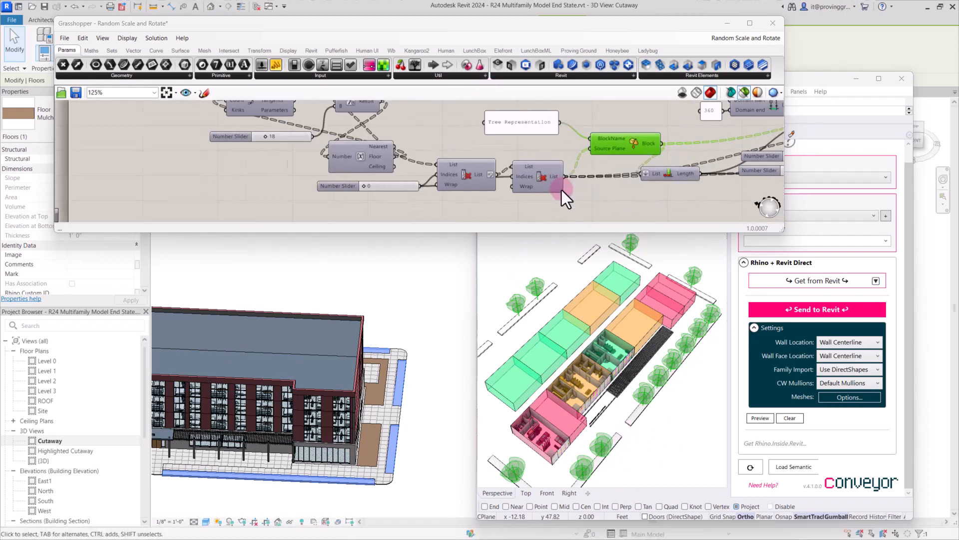
{"action": "scroll", "scroll_direction": "up", "scroll_amount": 3}
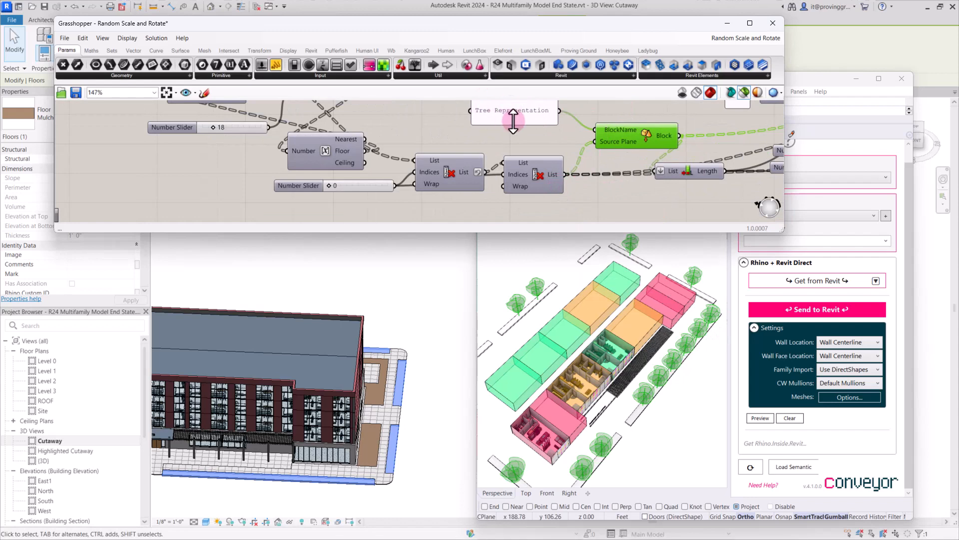
{"action": "mouse_move", "coordinate": [537, 126]}
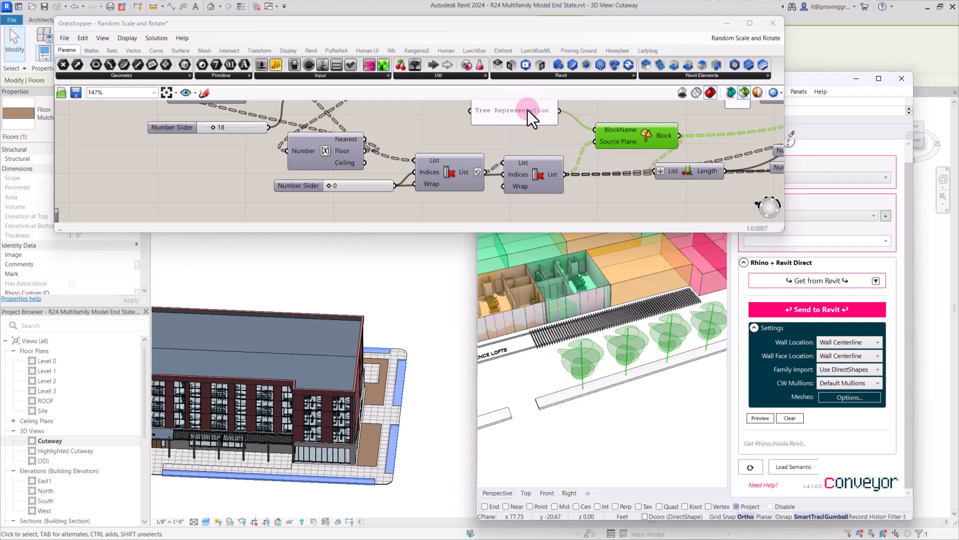
{"action": "mouse_move", "coordinate": [523, 112]}
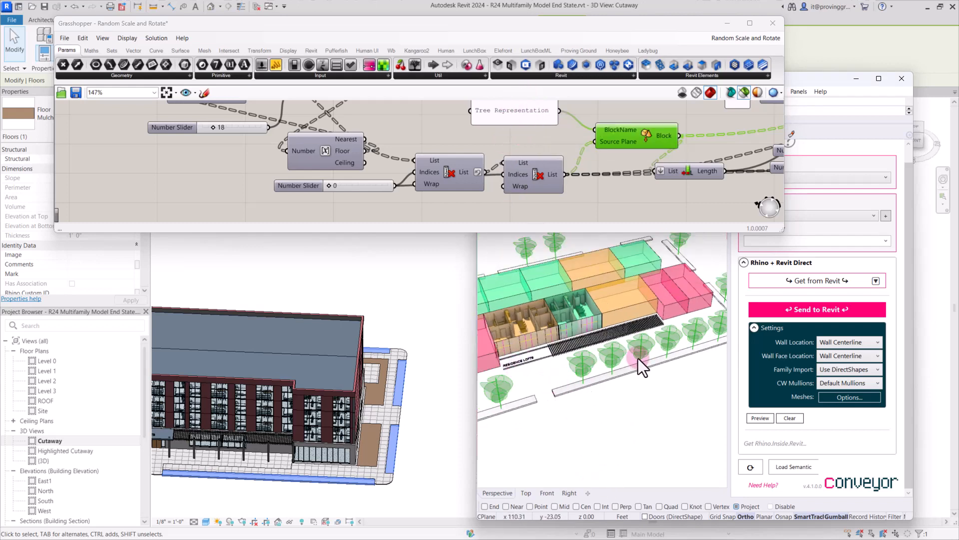
{"action": "mouse_move", "coordinate": [636, 343]}
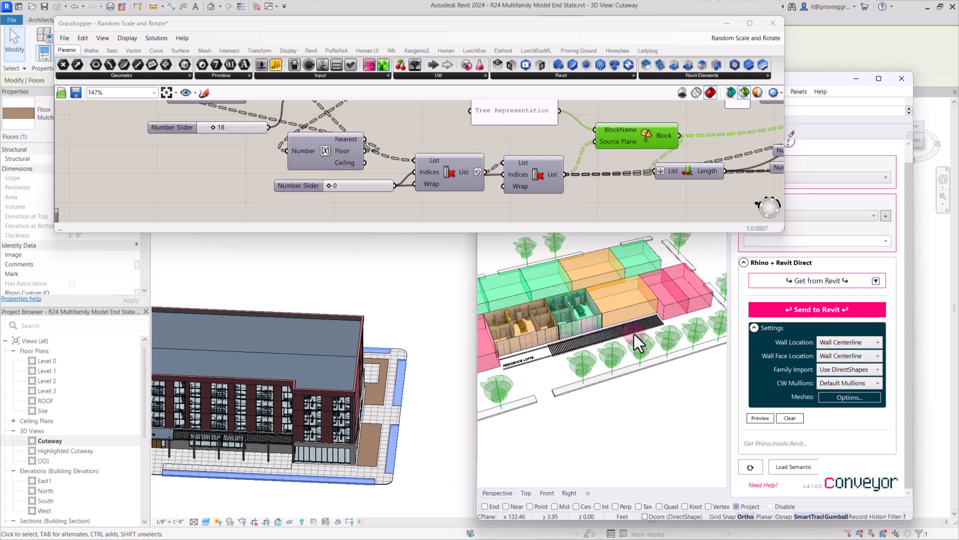
{"action": "mouse_move", "coordinate": [637, 150]}
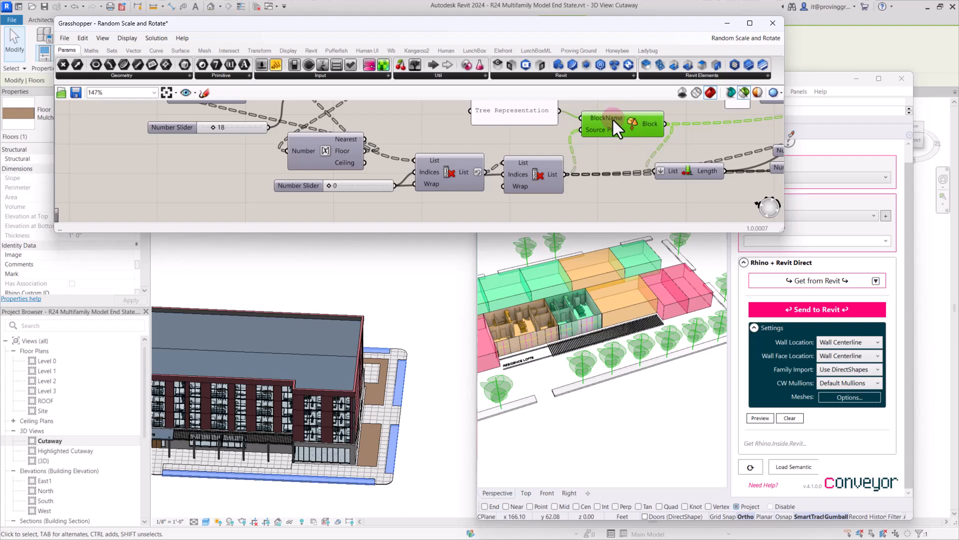
{"action": "mouse_move", "coordinate": [606, 129]}
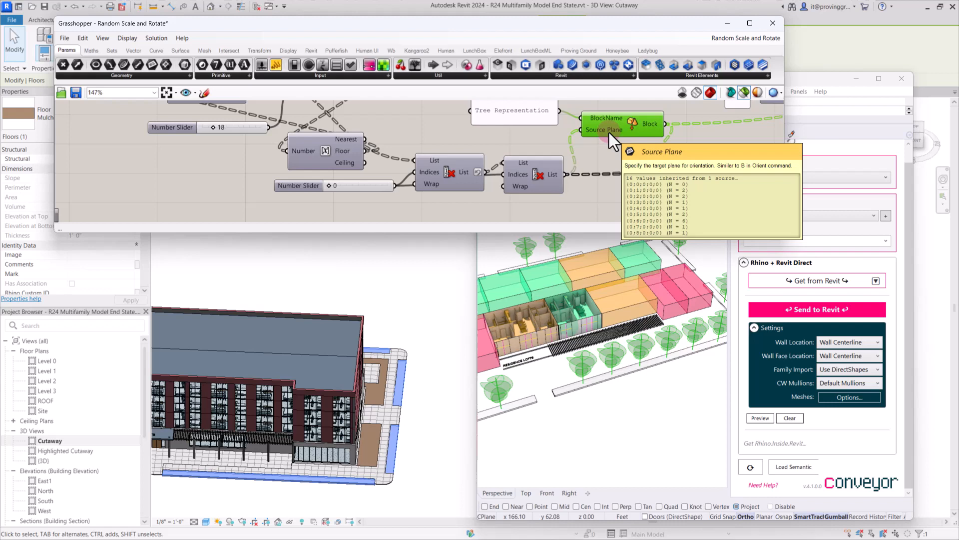
{"action": "scroll", "scroll_direction": "down", "scroll_amount": 3}
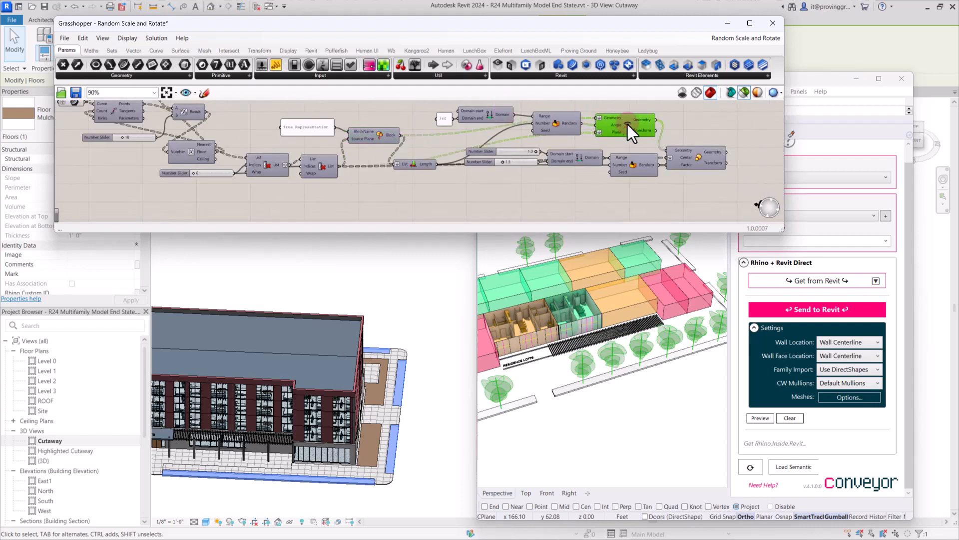
{"action": "mouse_move", "coordinate": [630, 129]}
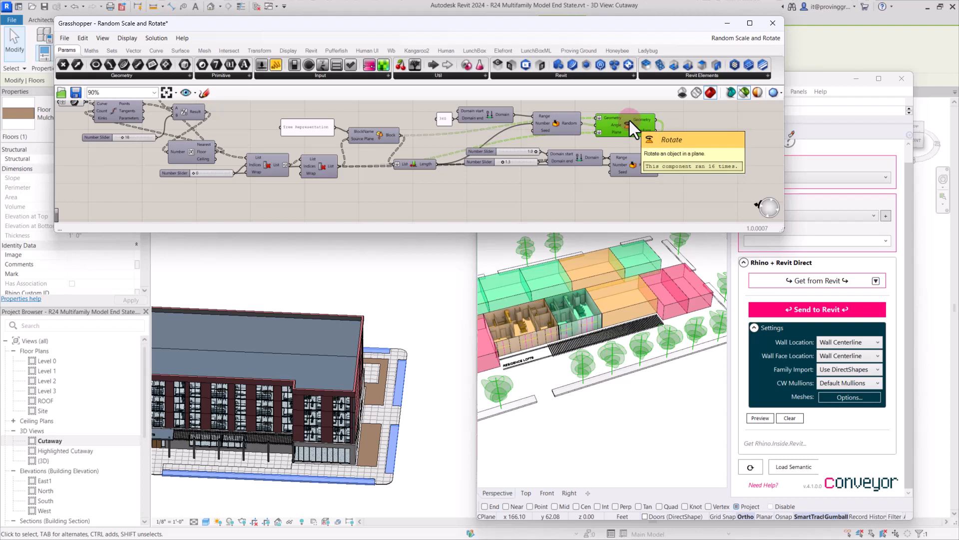
{"action": "mouse_move", "coordinate": [630, 131]}
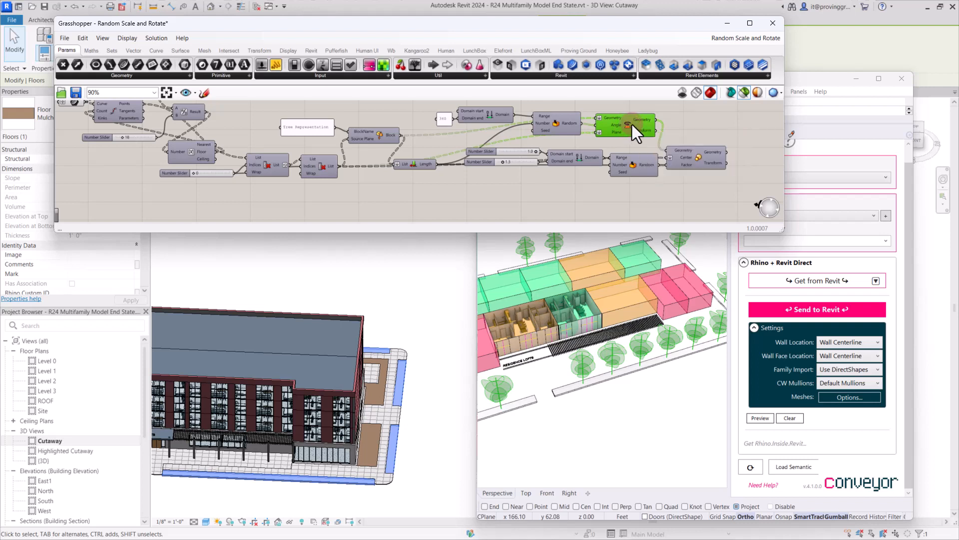
{"action": "mouse_move", "coordinate": [646, 162]}
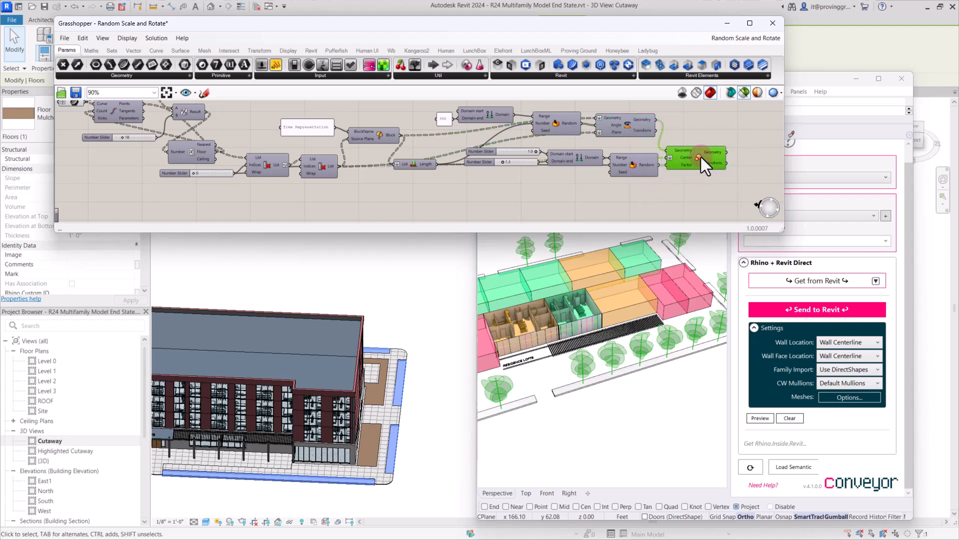
{"action": "mouse_move", "coordinate": [703, 164]}
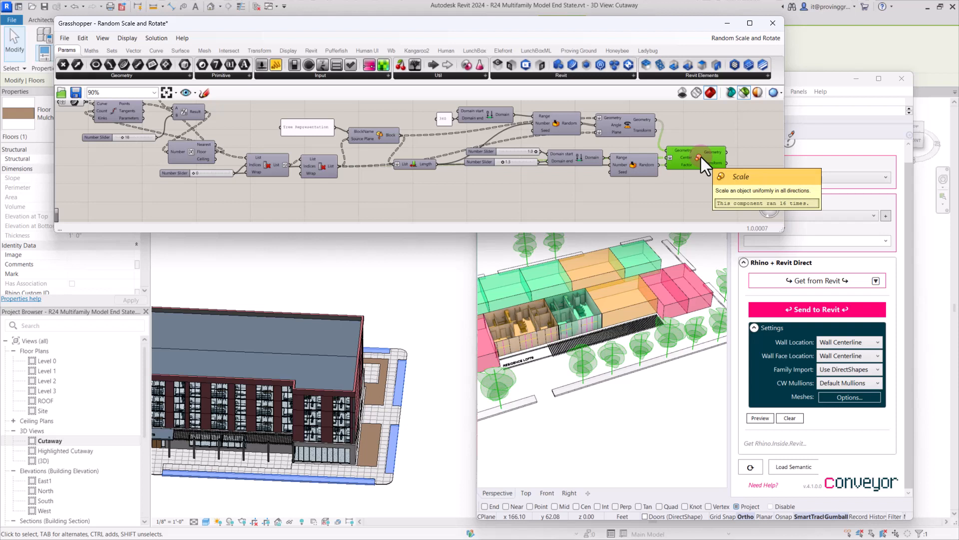
{"action": "mouse_move", "coordinate": [600, 211]}
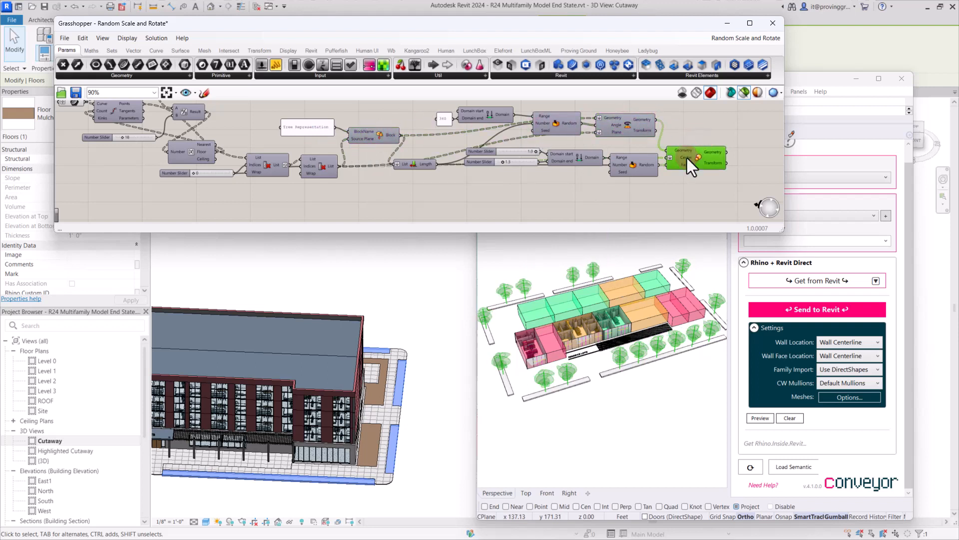
{"action": "mouse_move", "coordinate": [682, 161]}
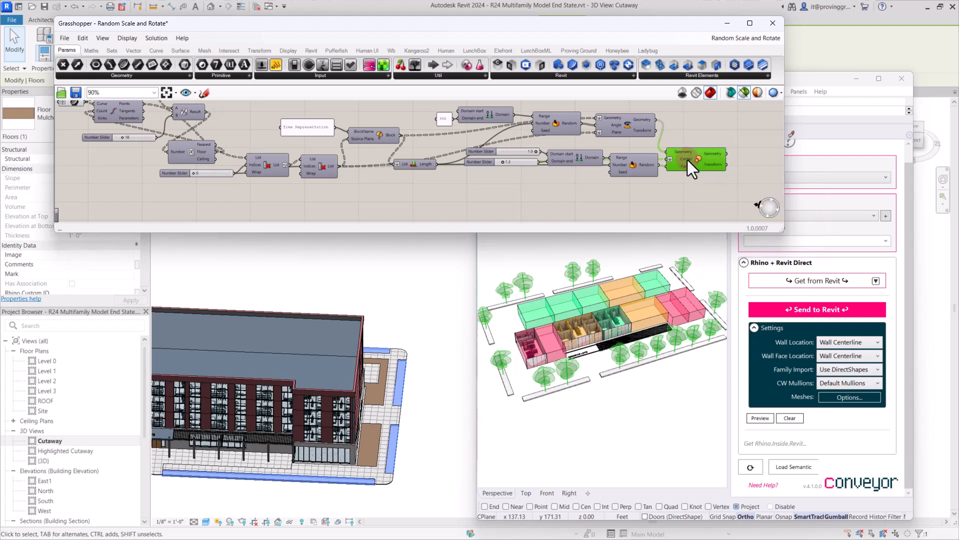
{"action": "mouse_move", "coordinate": [547, 50]}
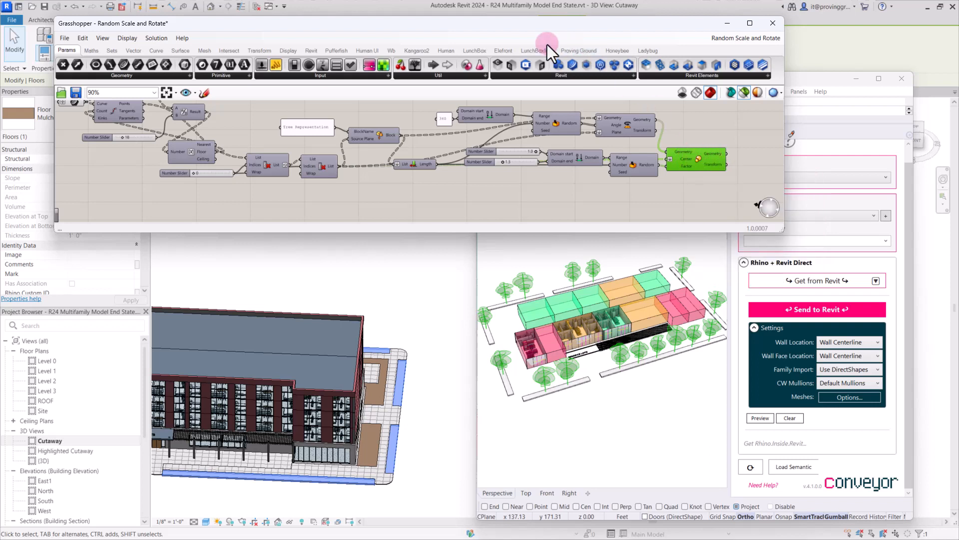
- Bake the final Transform output of trees onto the Conveyor > Component Families > Site layer and confirm
{"action": "left_click", "coordinate": [577, 50]}
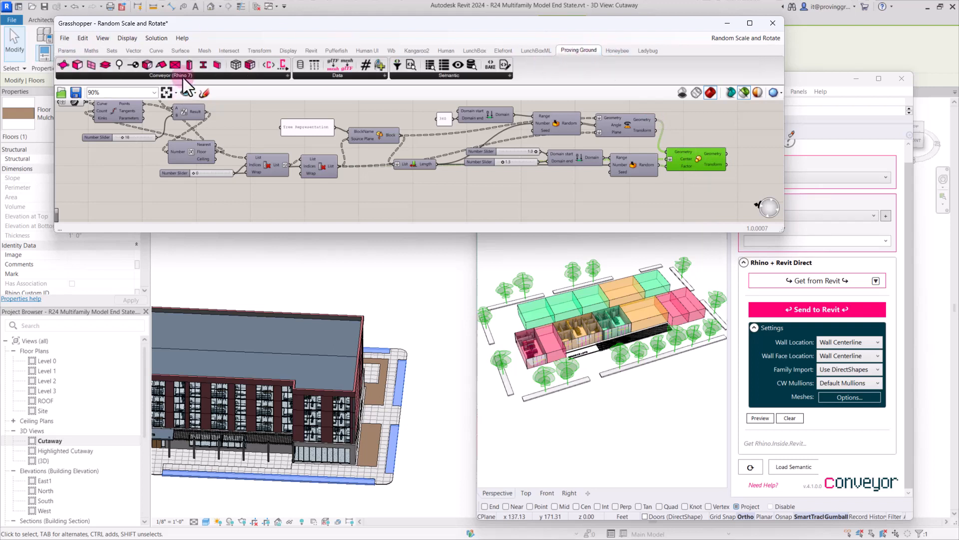
{"action": "left_click", "coordinate": [172, 65]}
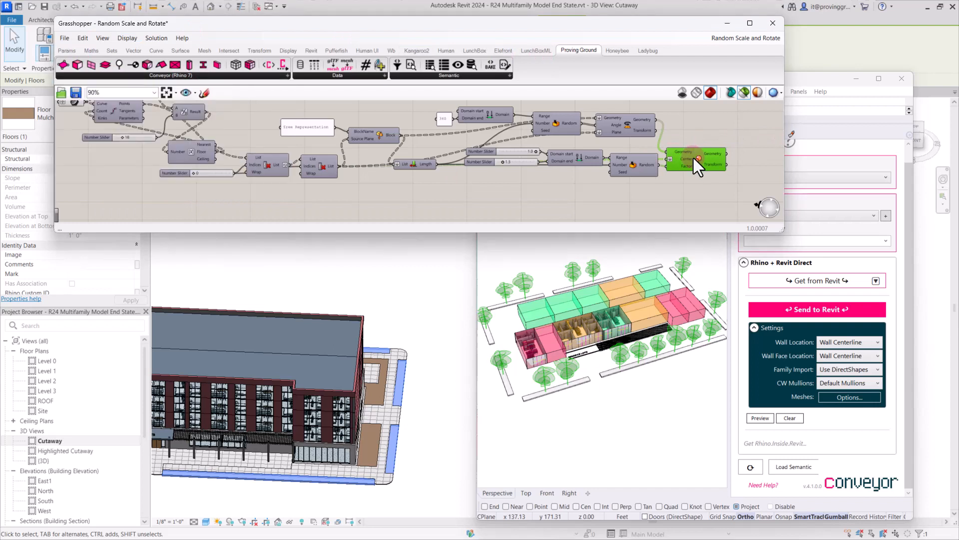
{"action": "right_click", "coordinate": [695, 162]}
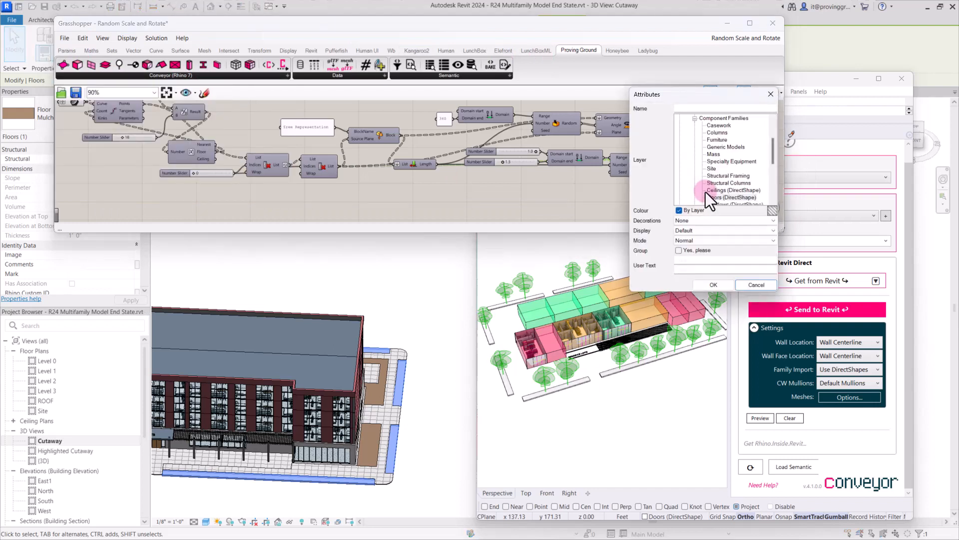
{"action": "left_click", "coordinate": [711, 169]}
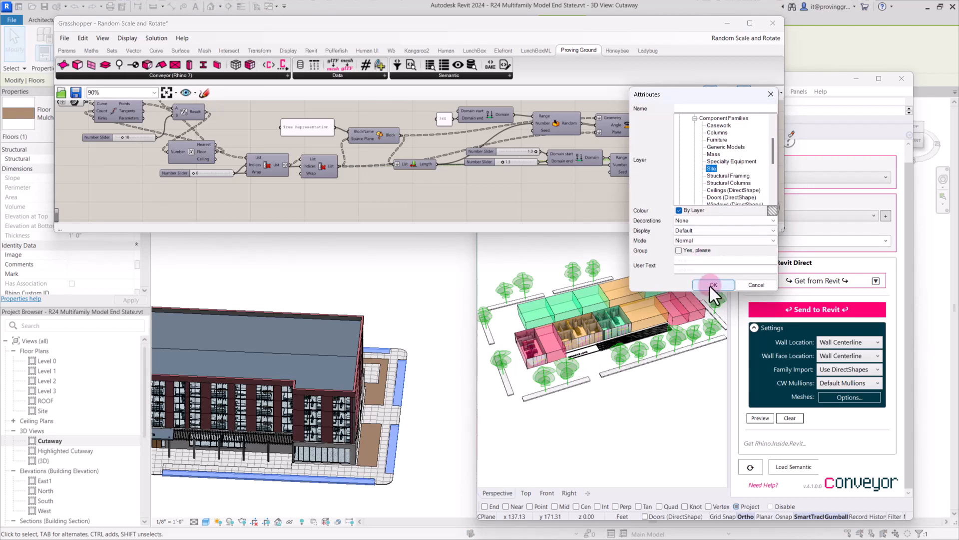
{"action": "left_click", "coordinate": [713, 285]}
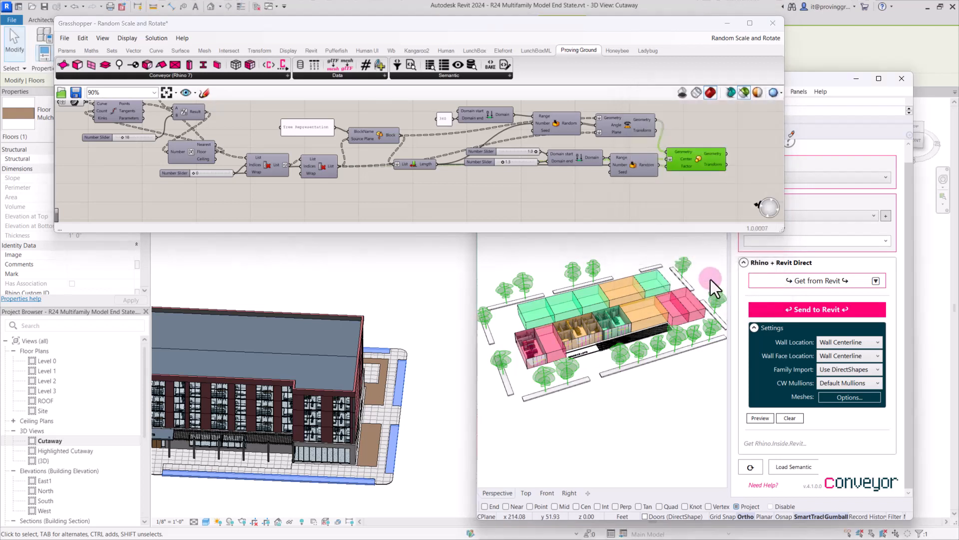
{"action": "mouse_move", "coordinate": [722, 263]}
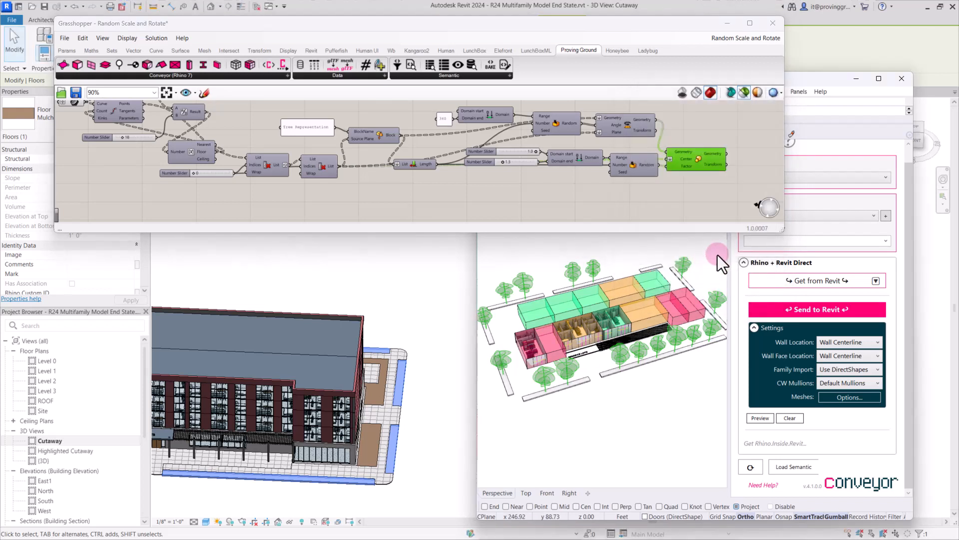
{"action": "mouse_move", "coordinate": [682, 158]}
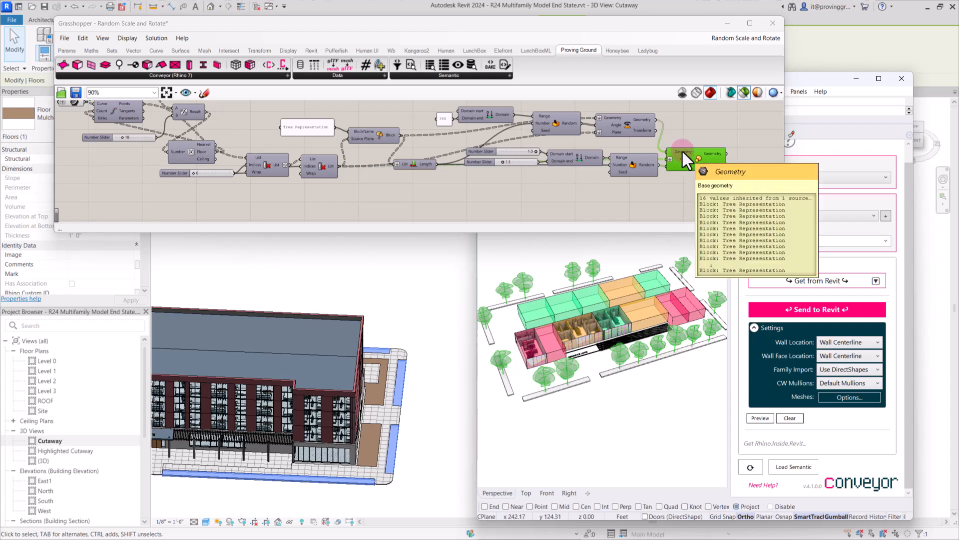
{"action": "left_click", "coordinate": [682, 153]}
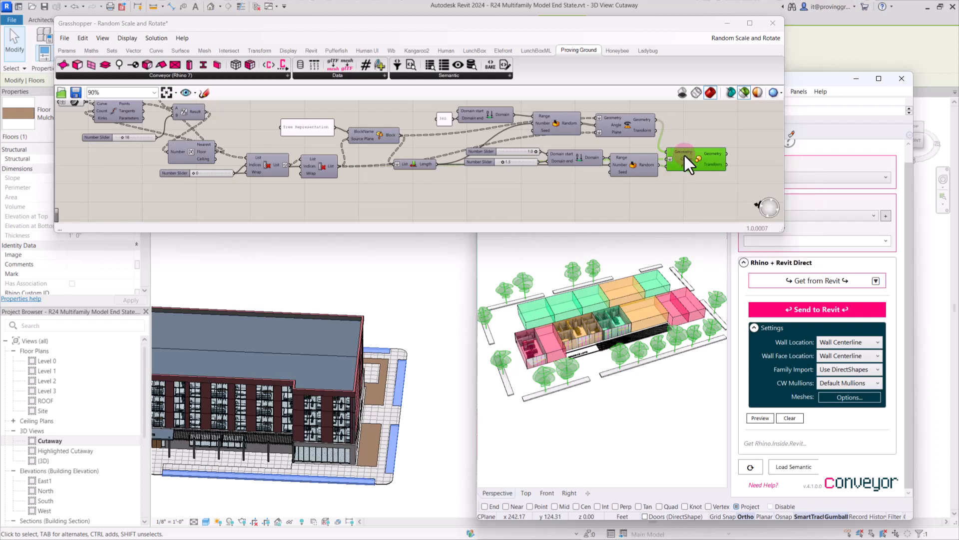
{"action": "mouse_move", "coordinate": [698, 166]}
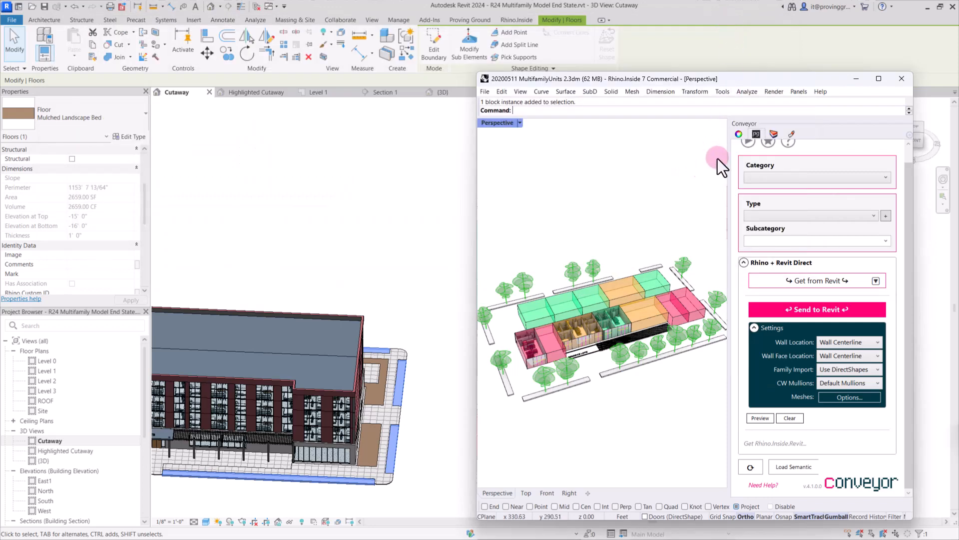
- Select all 16 tree blocks on the Site layer and set Conveyor Family Import to Use Families
{"action": "left_click", "coordinate": [773, 134]}
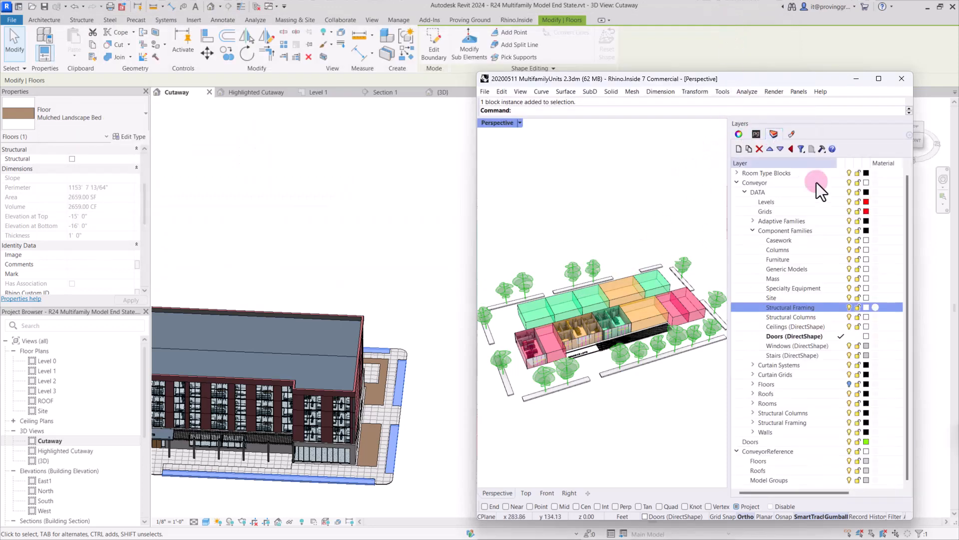
{"action": "right_click", "coordinate": [771, 298]}
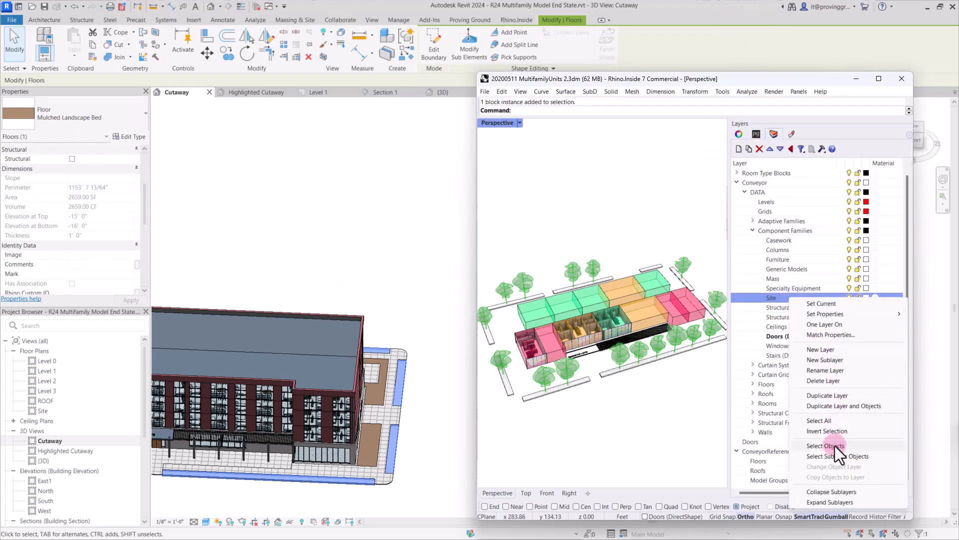
{"action": "left_click", "coordinate": [825, 445]}
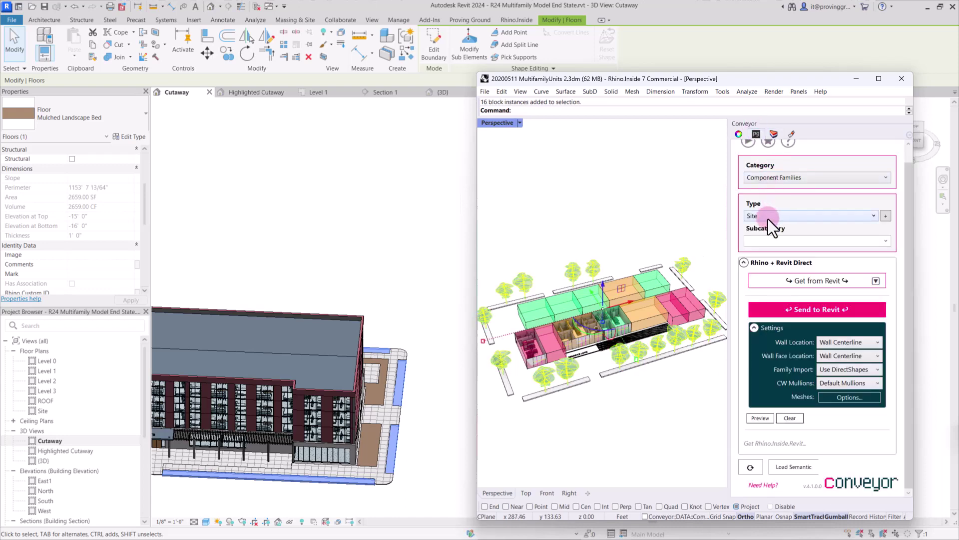
{"action": "mouse_move", "coordinate": [796, 330]}
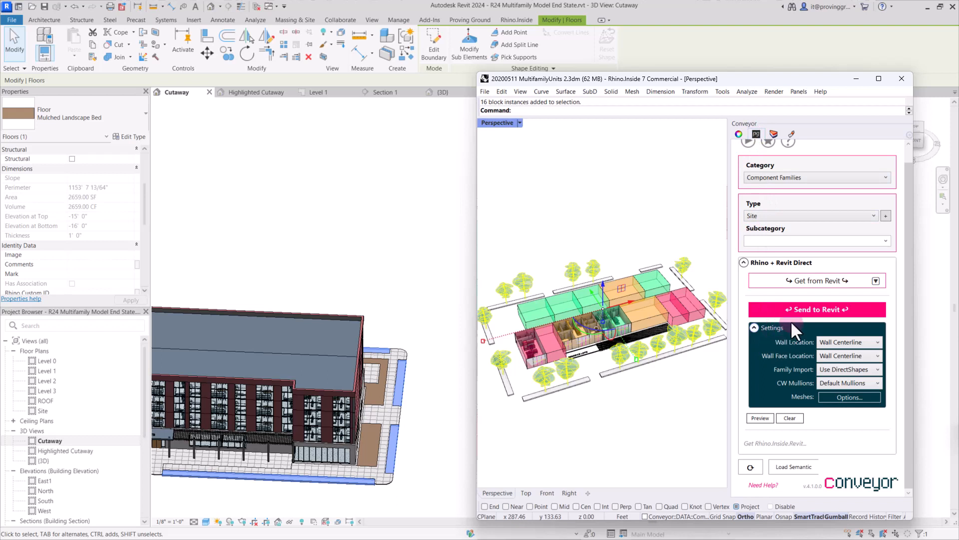
{"action": "left_click", "coordinate": [850, 369]}
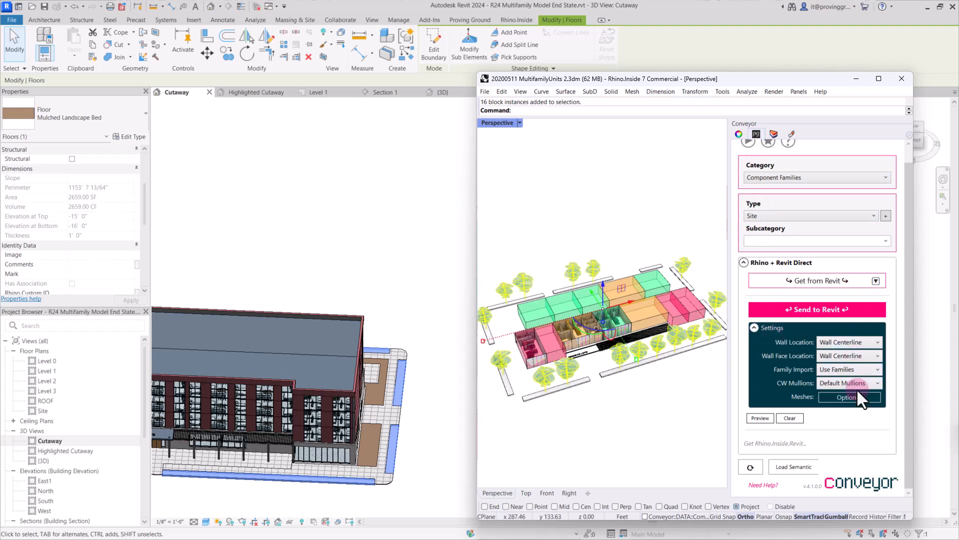
{"action": "mouse_move", "coordinate": [693, 248]}
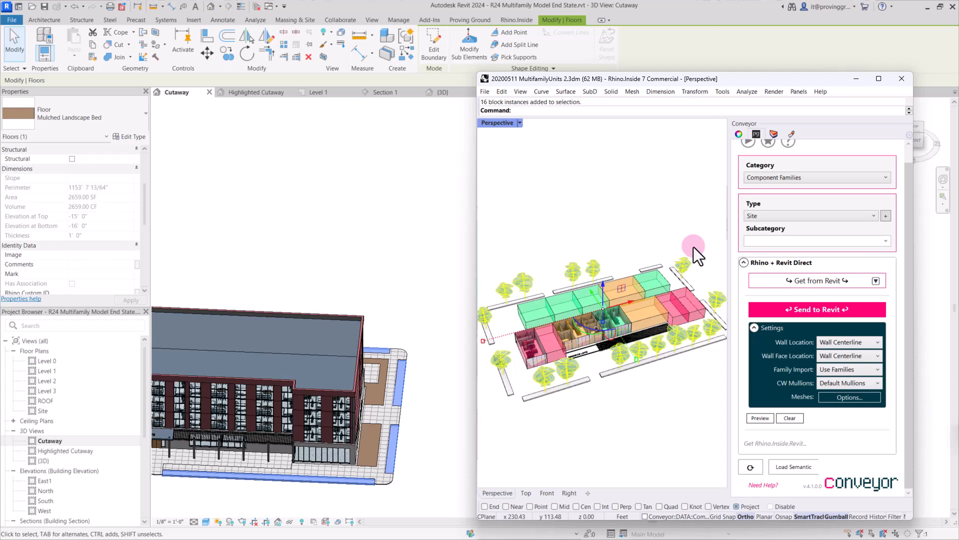
{"action": "mouse_move", "coordinate": [689, 271]}
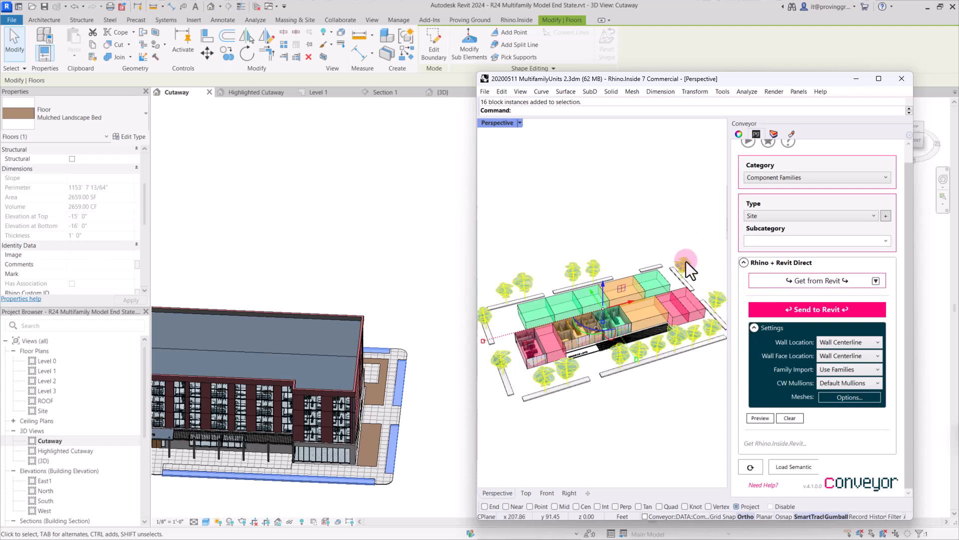
{"action": "mouse_move", "coordinate": [642, 268]}
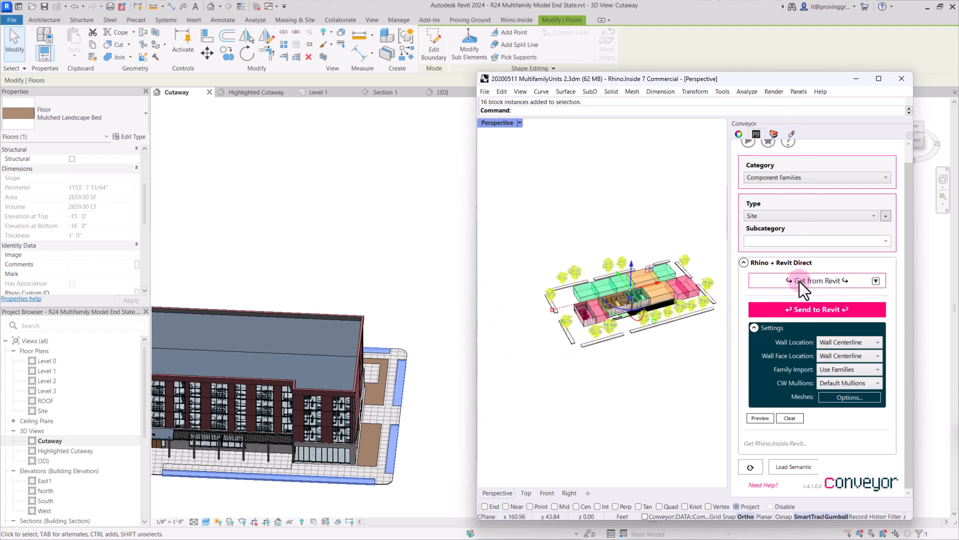
- Send the tree blocks to Revit and load the Tree Representation block definition as a family
{"action": "left_click", "coordinate": [816, 309]}
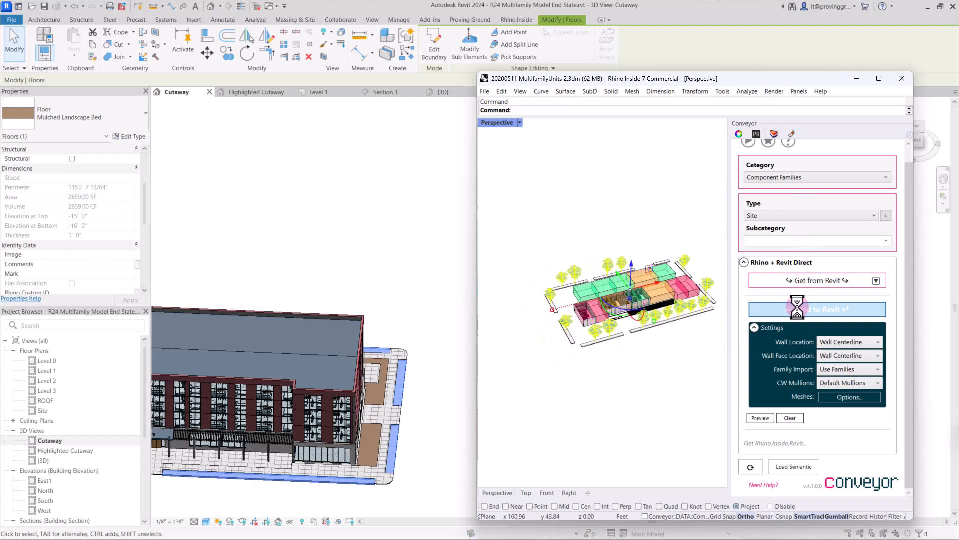
{"action": "left_click", "coordinate": [816, 308]}
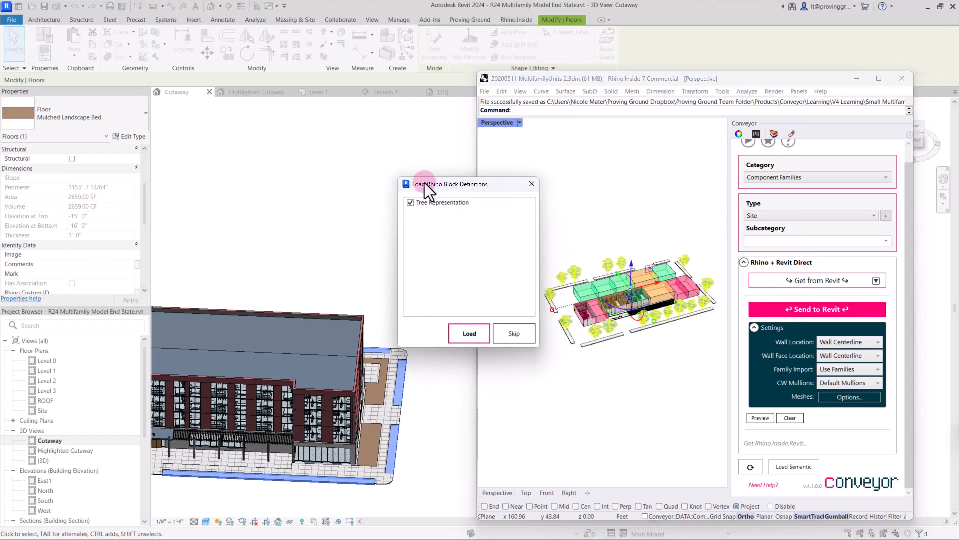
{"action": "mouse_move", "coordinate": [447, 254]}
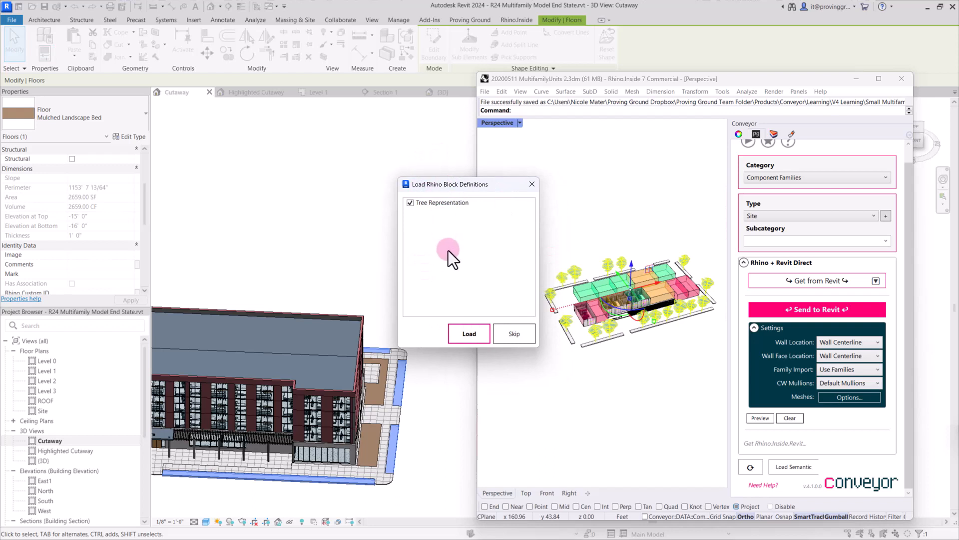
{"action": "mouse_move", "coordinate": [449, 306]}
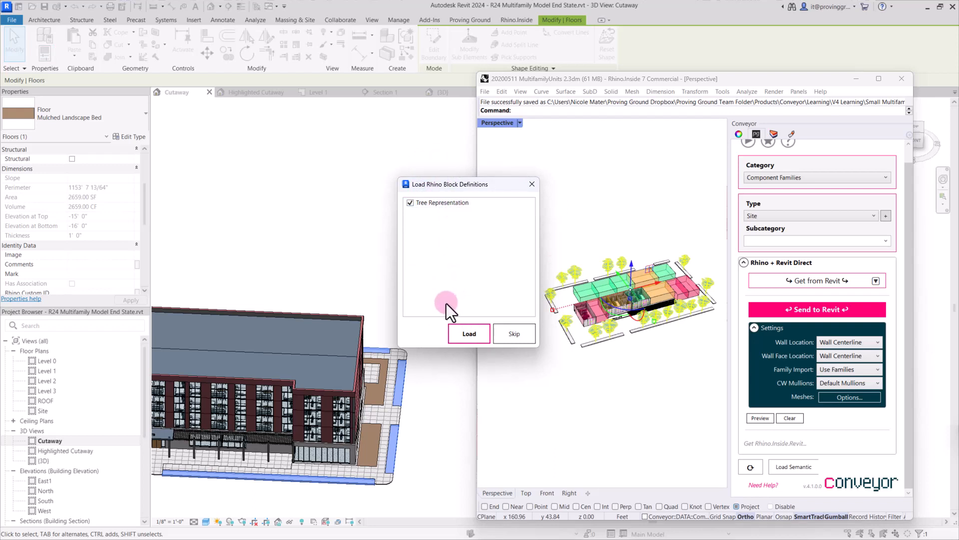
{"action": "left_click", "coordinate": [468, 333]}
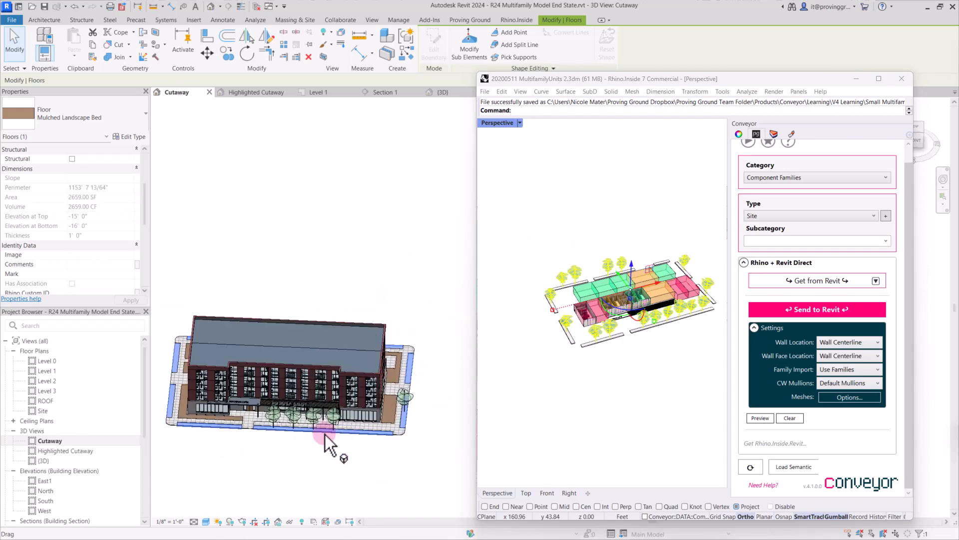
{"action": "mouse_move", "coordinate": [300, 459]}
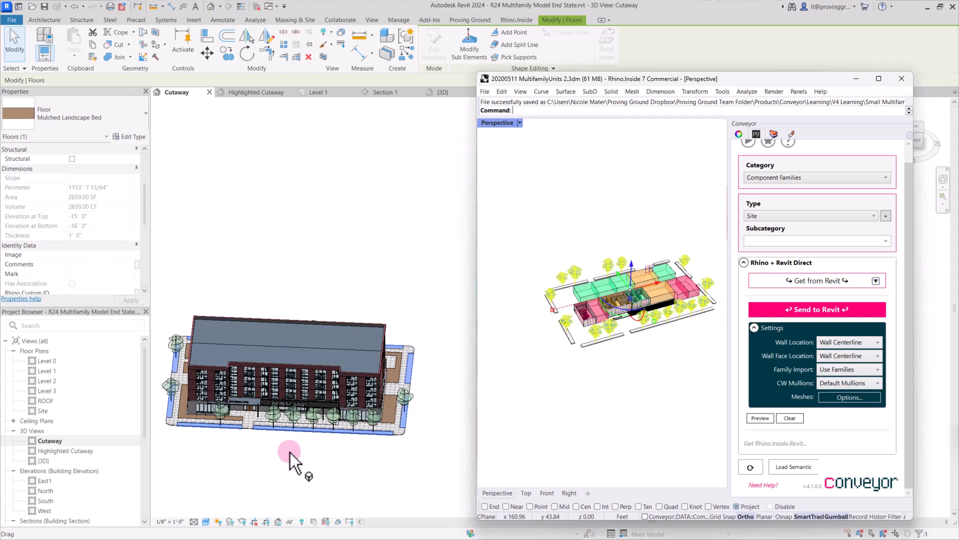
{"action": "mouse_move", "coordinate": [291, 440]}
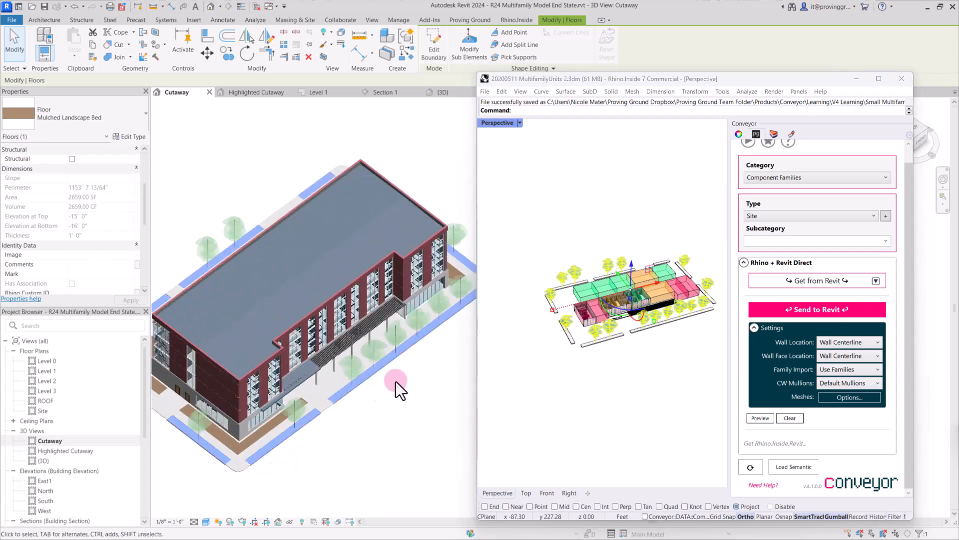
{"action": "left_click", "coordinate": [399, 20]}
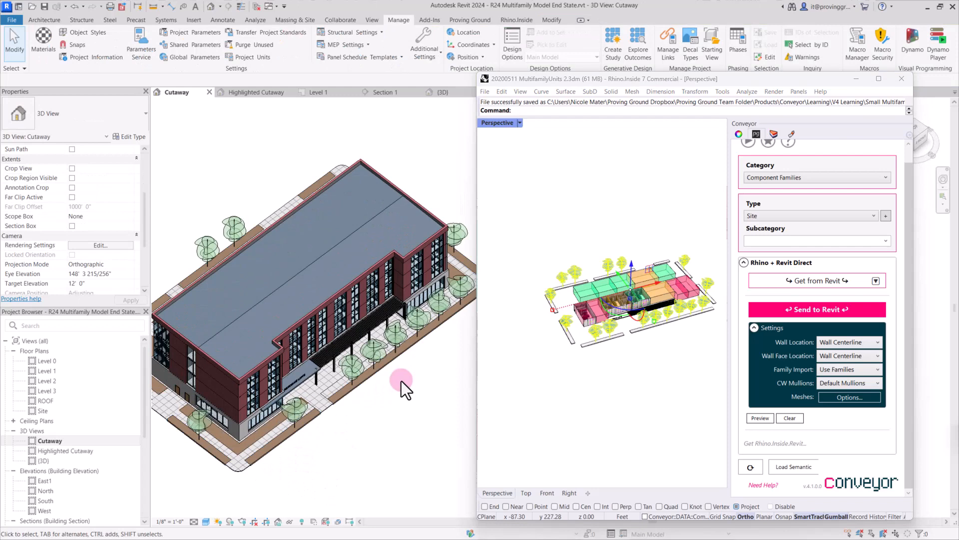